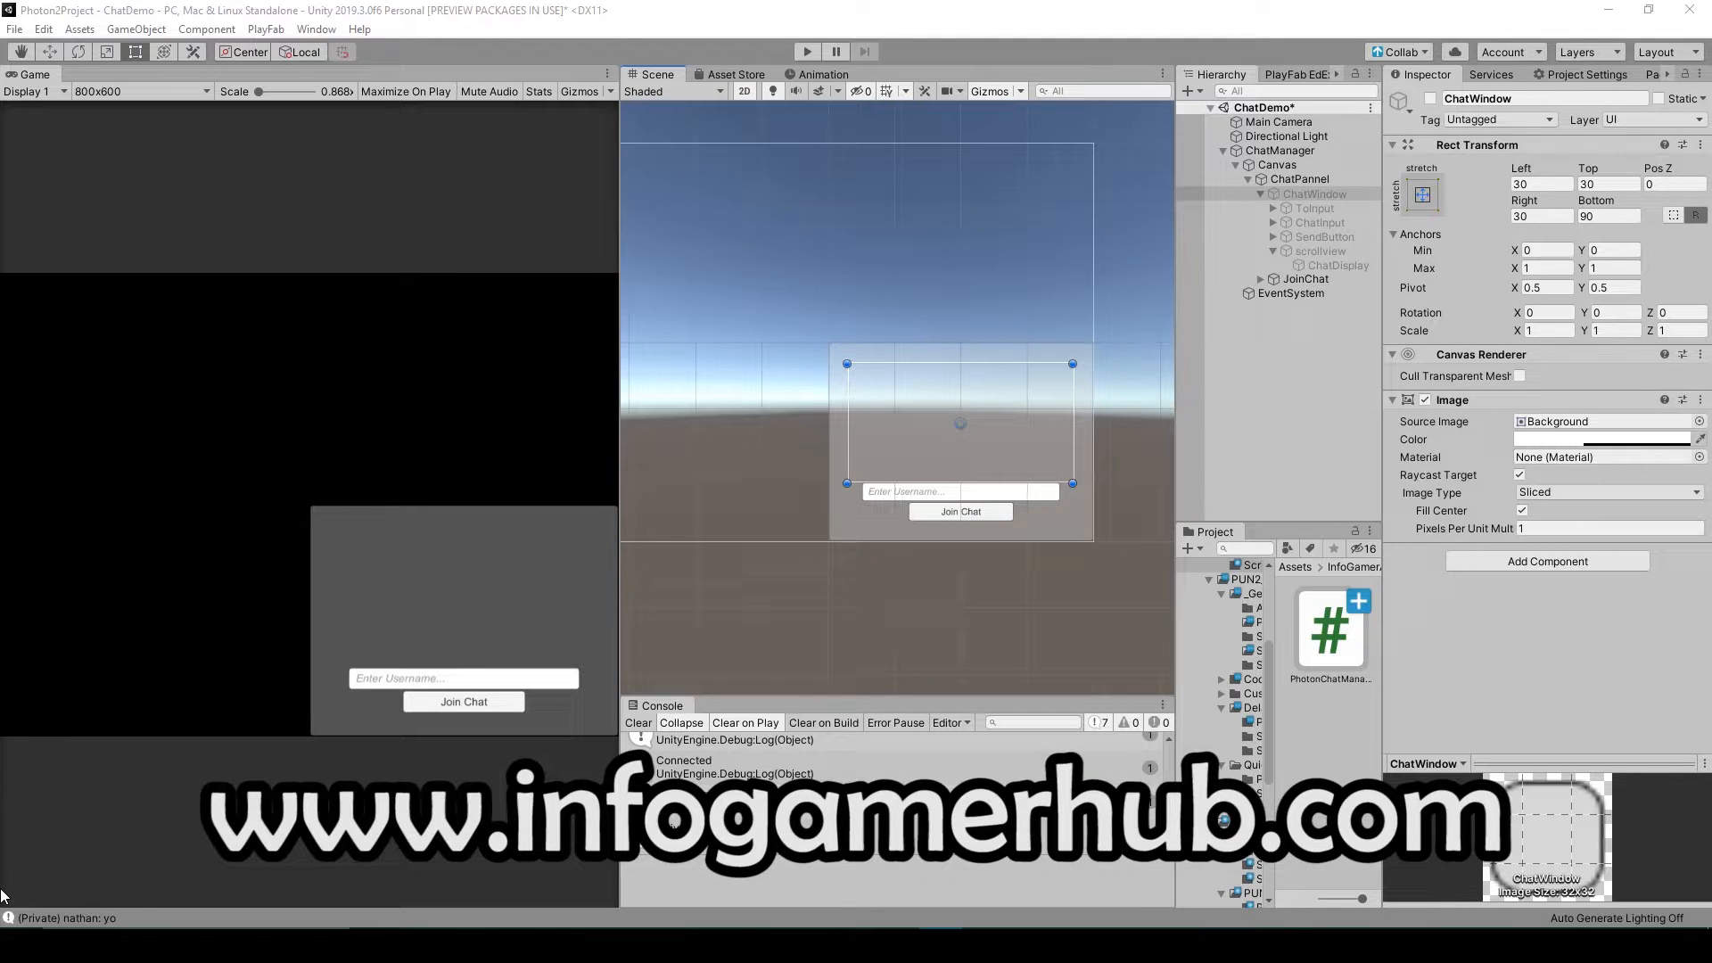
- Build and run the ChatDemo scene as a standalone player window
{"action": "left_click", "coordinate": [637, 723]}
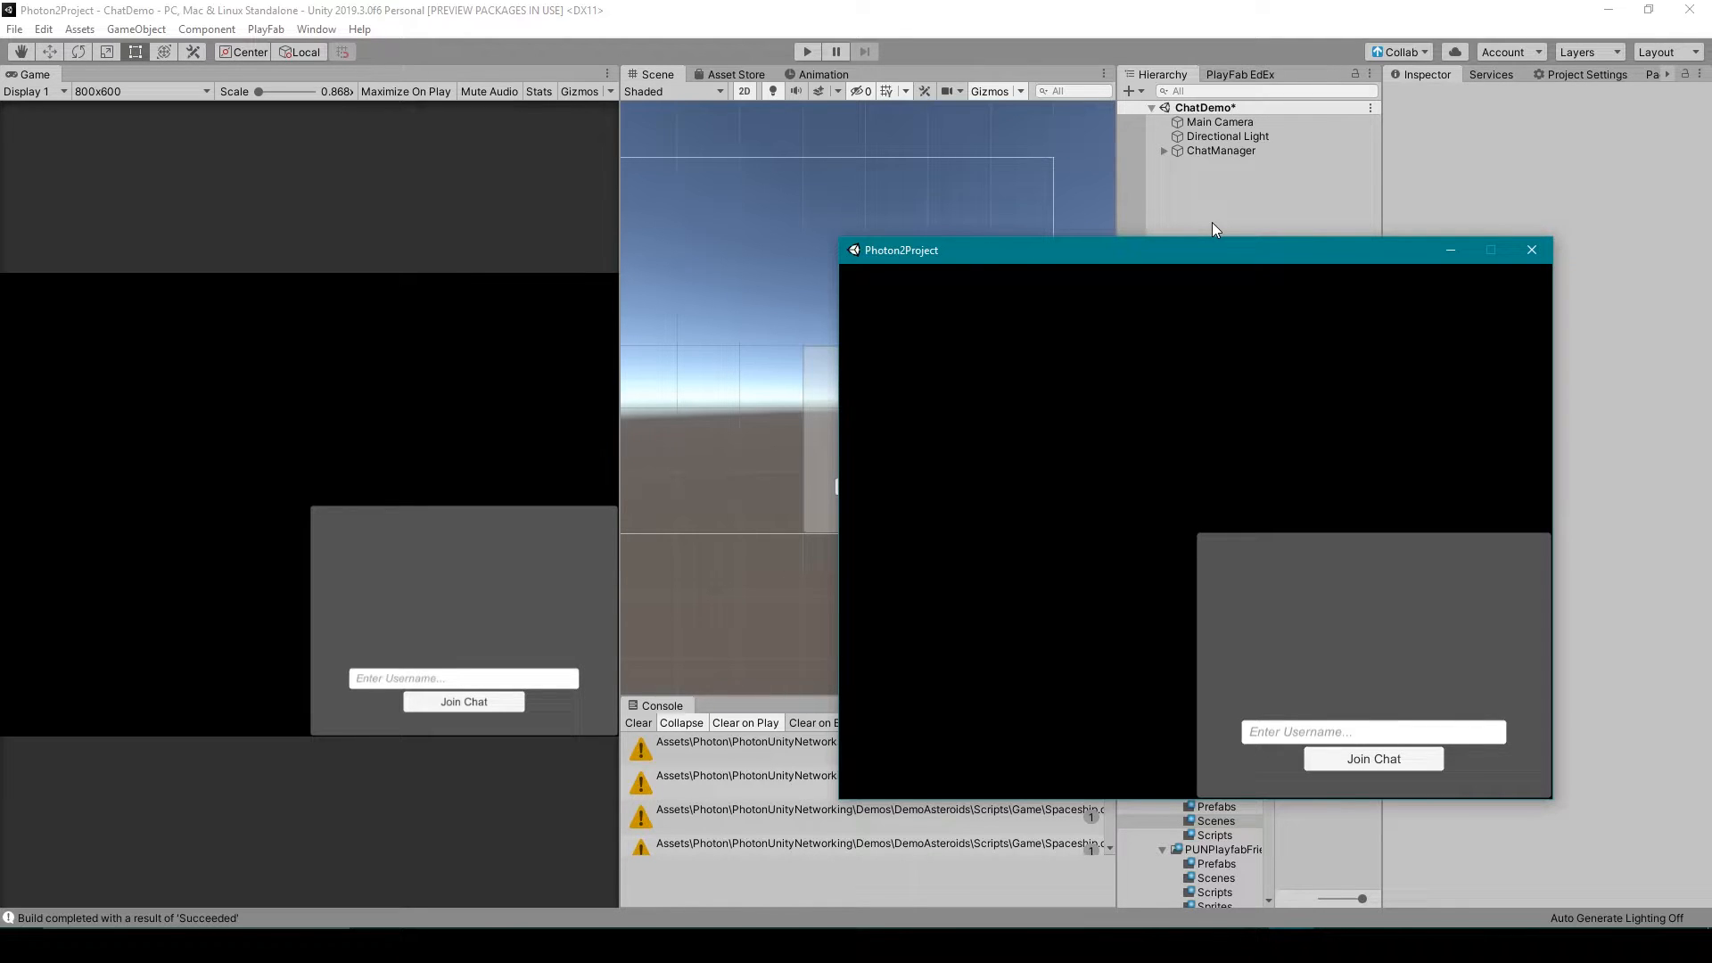
{"action": "mouse_move", "coordinate": [1070, 357]}
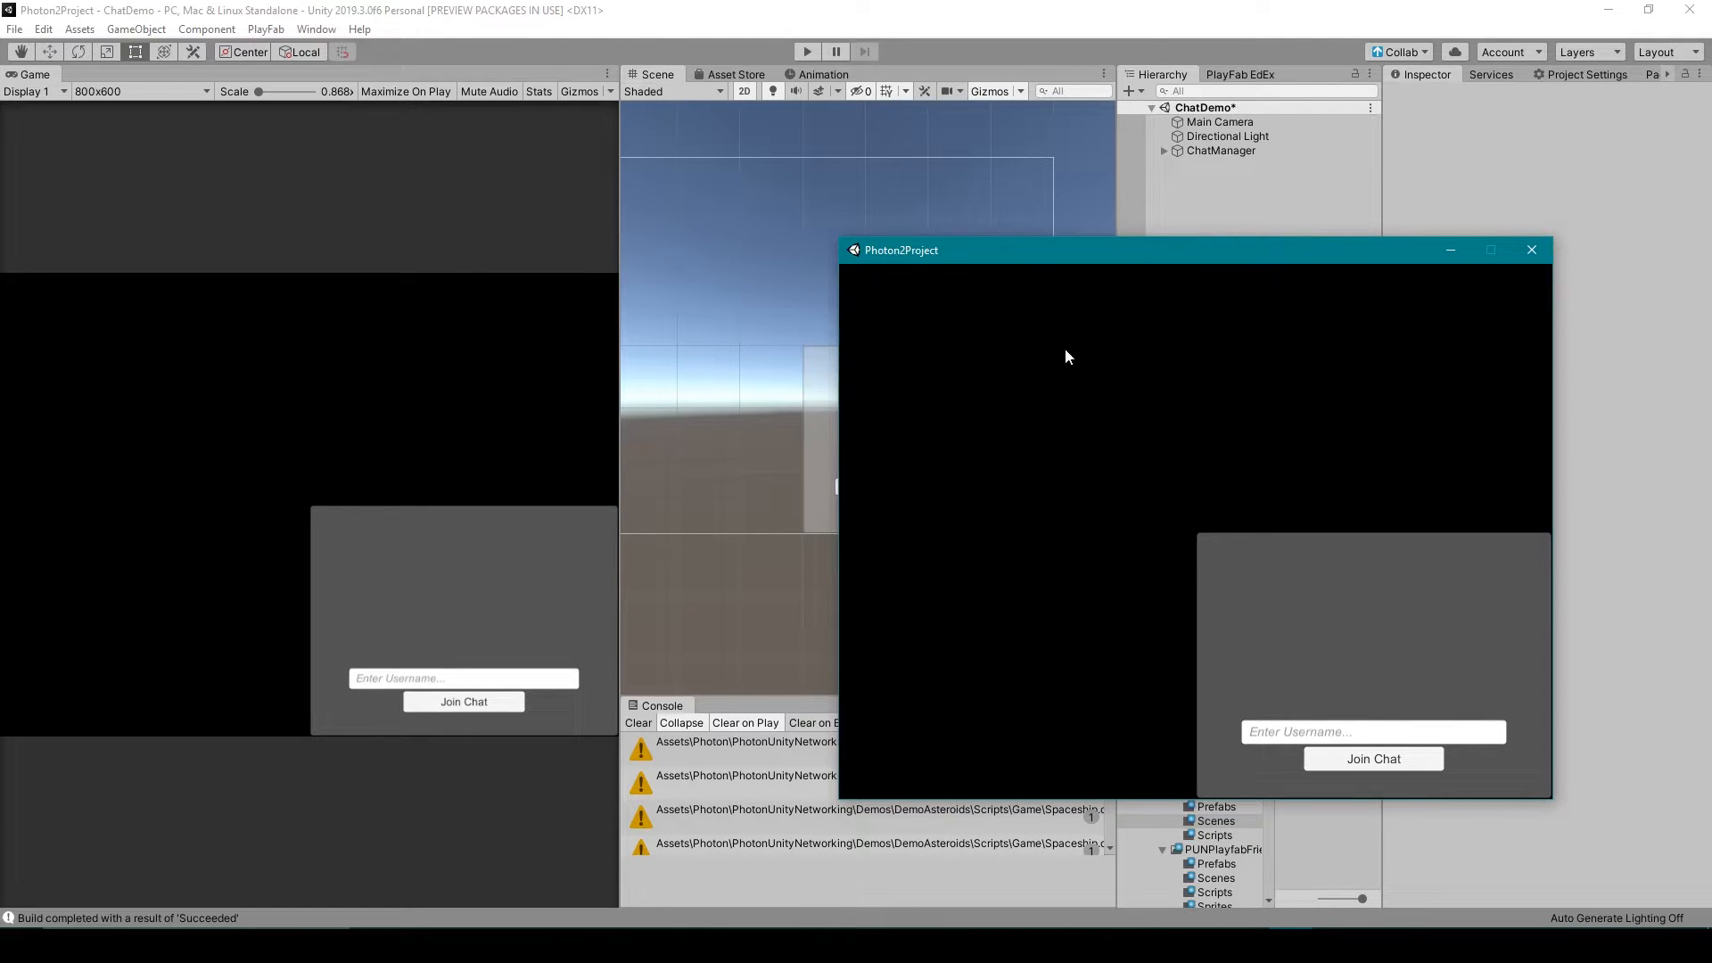
{"action": "mouse_move", "coordinate": [1058, 373]}
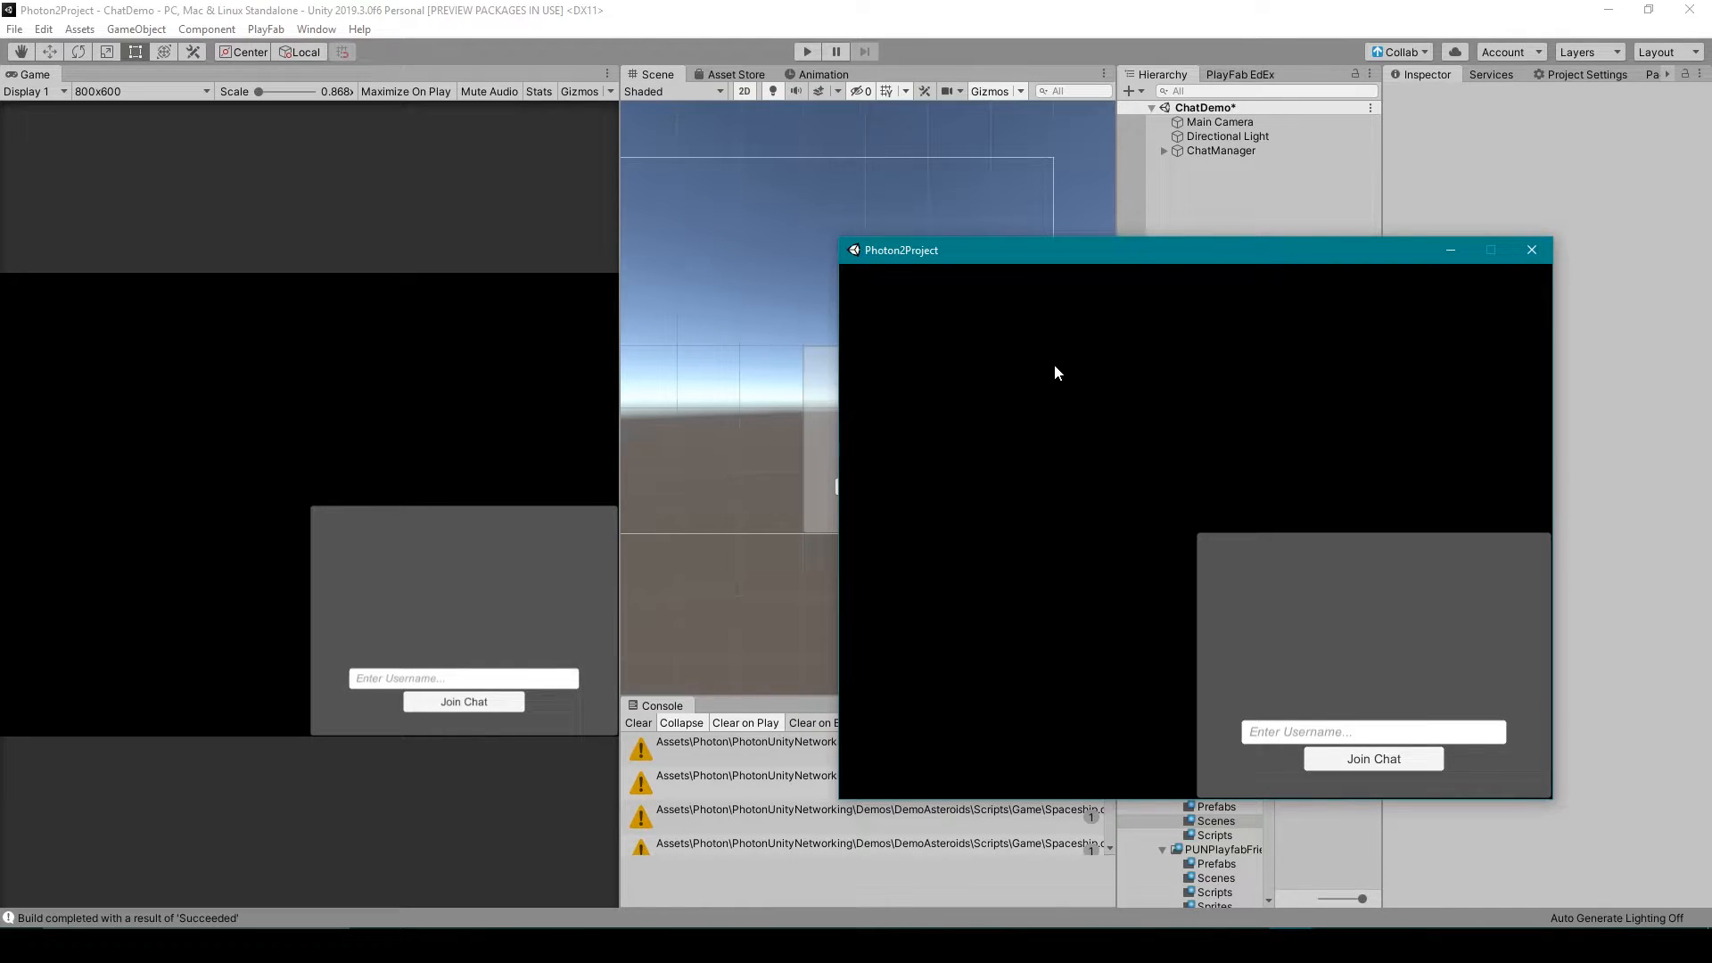
{"action": "mouse_move", "coordinate": [1275, 726]}
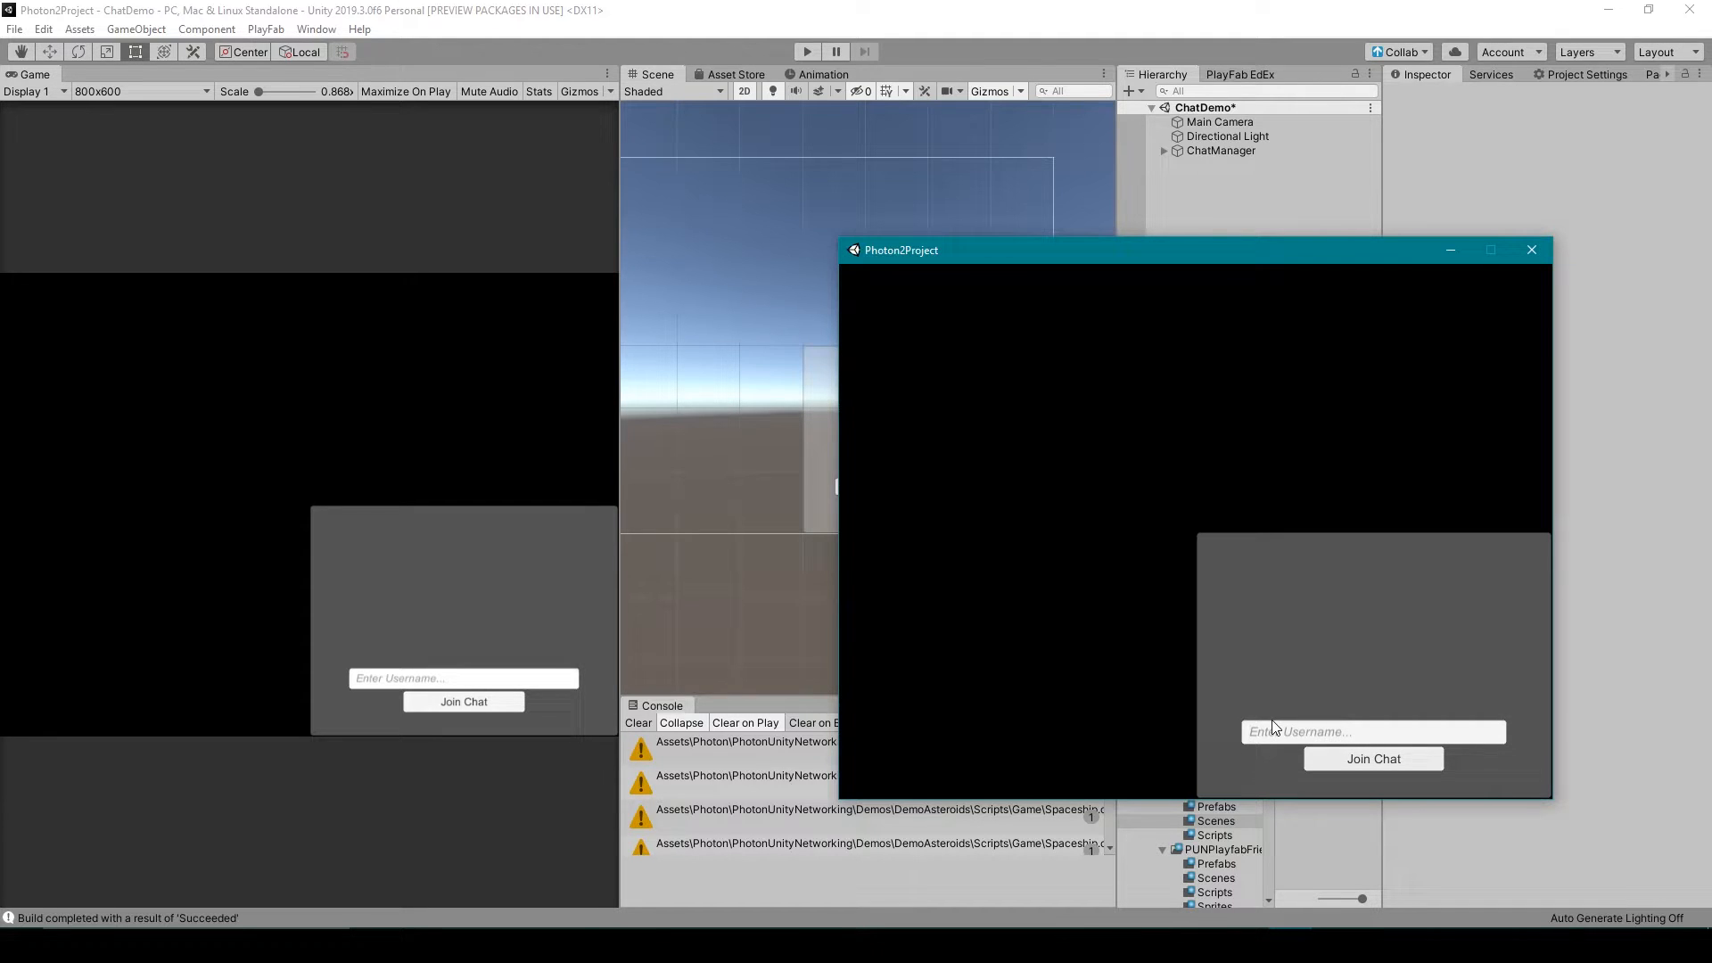
- Enter the username bitOps in the standalone window and join the chat
{"action": "type", "text": "bill"}
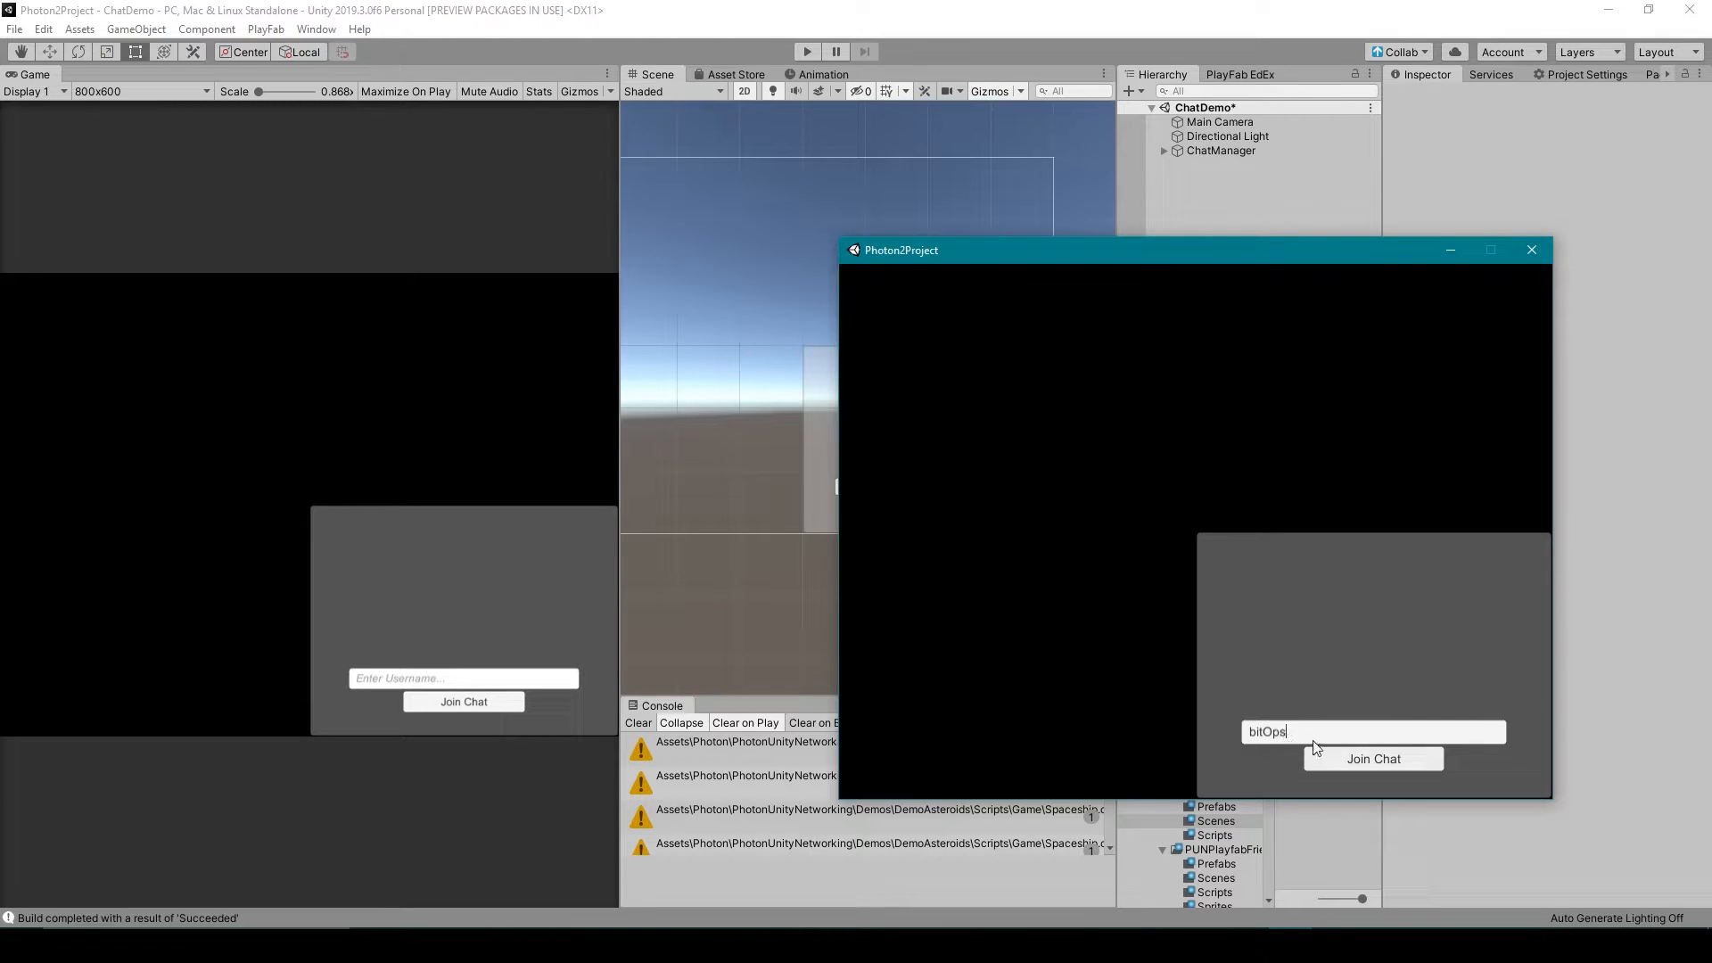
{"action": "left_click", "coordinate": [1373, 759]}
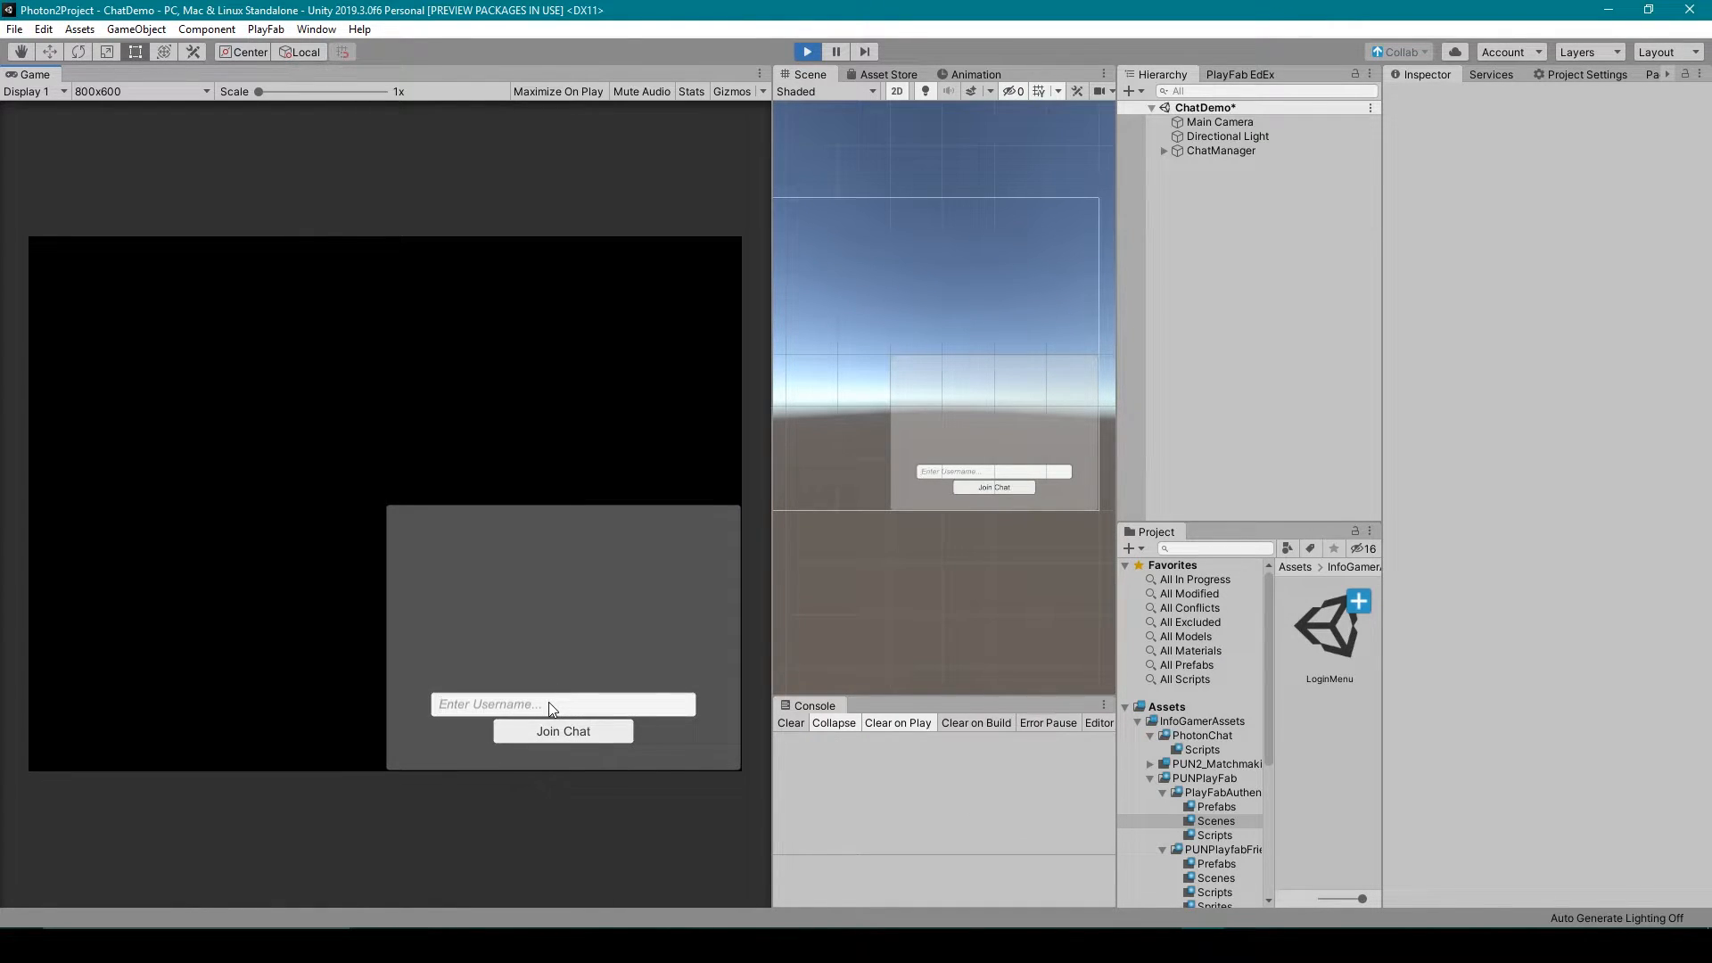
- Join the chat from the editor's Game view as Nathan
{"action": "type", "text": "Nathan"}
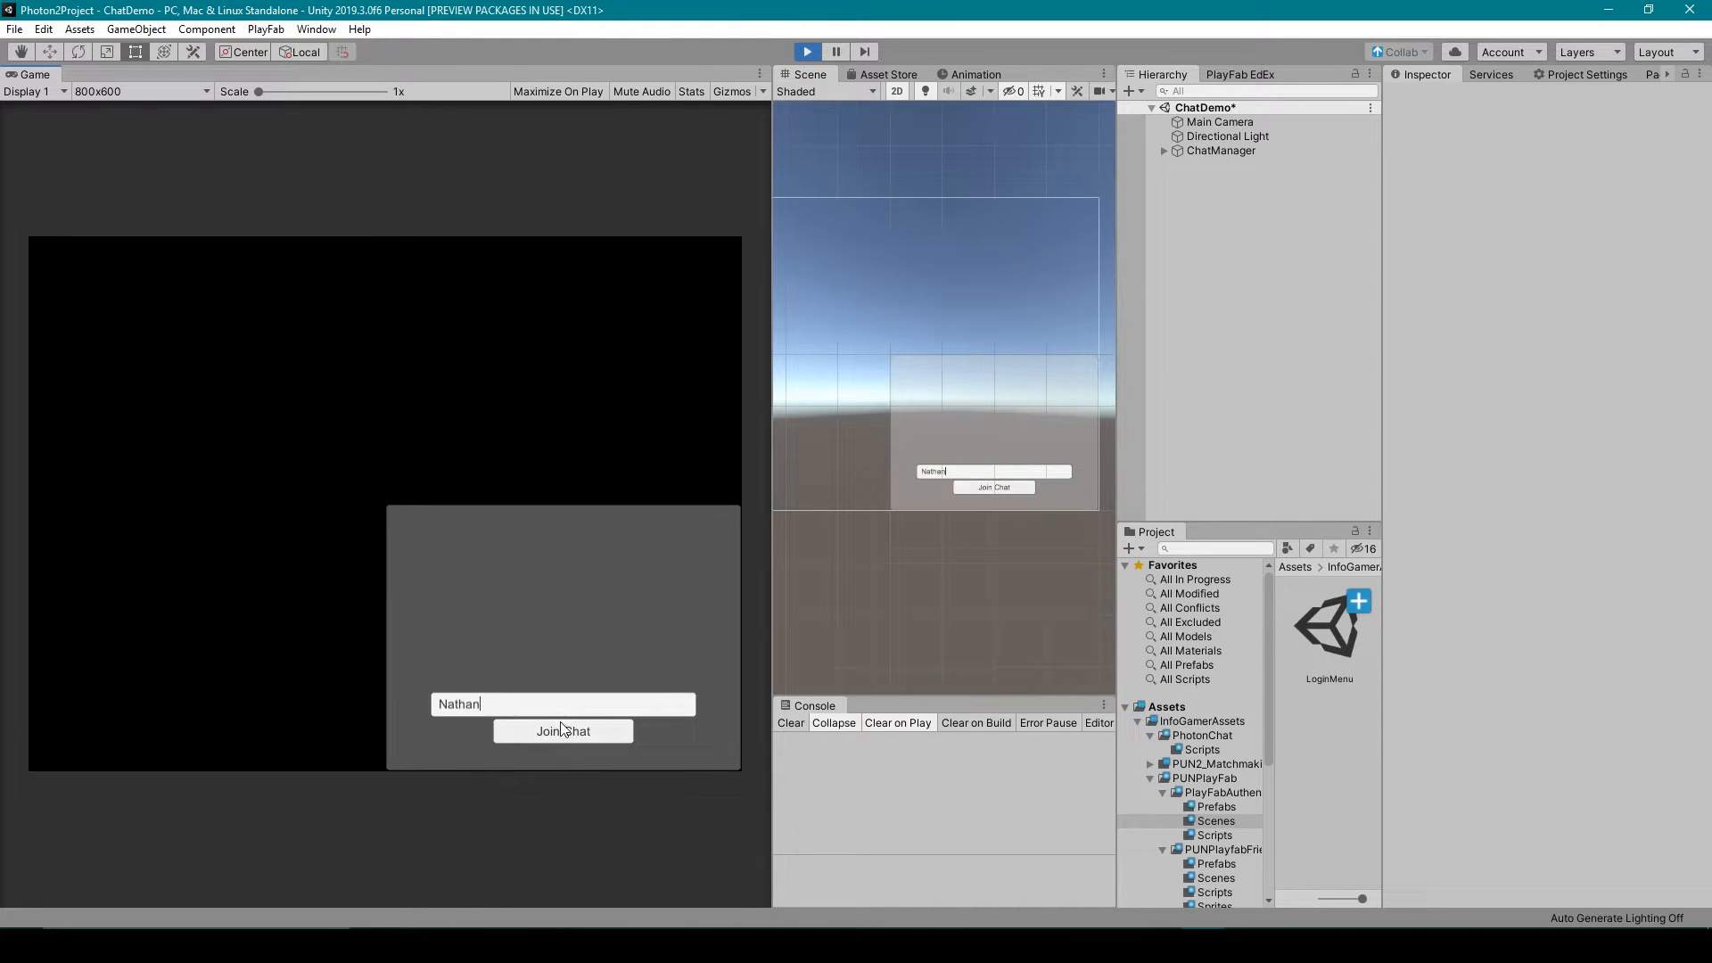
{"action": "left_click", "coordinate": [563, 732]}
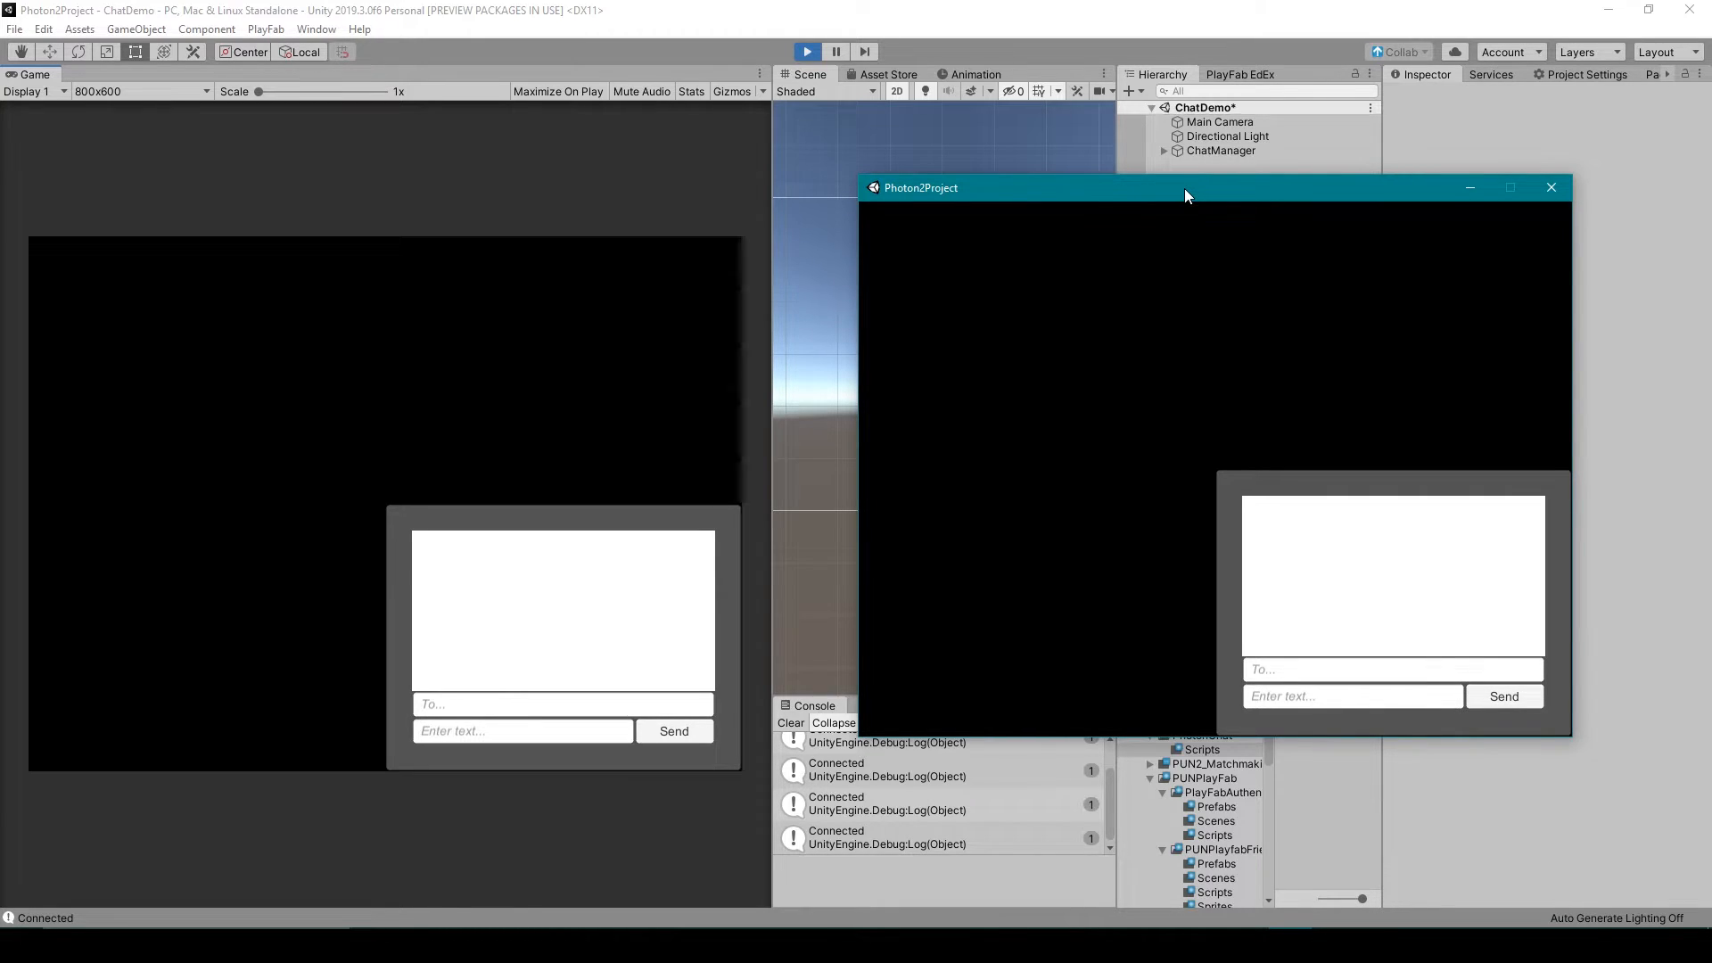
{"action": "mouse_move", "coordinate": [1137, 604]}
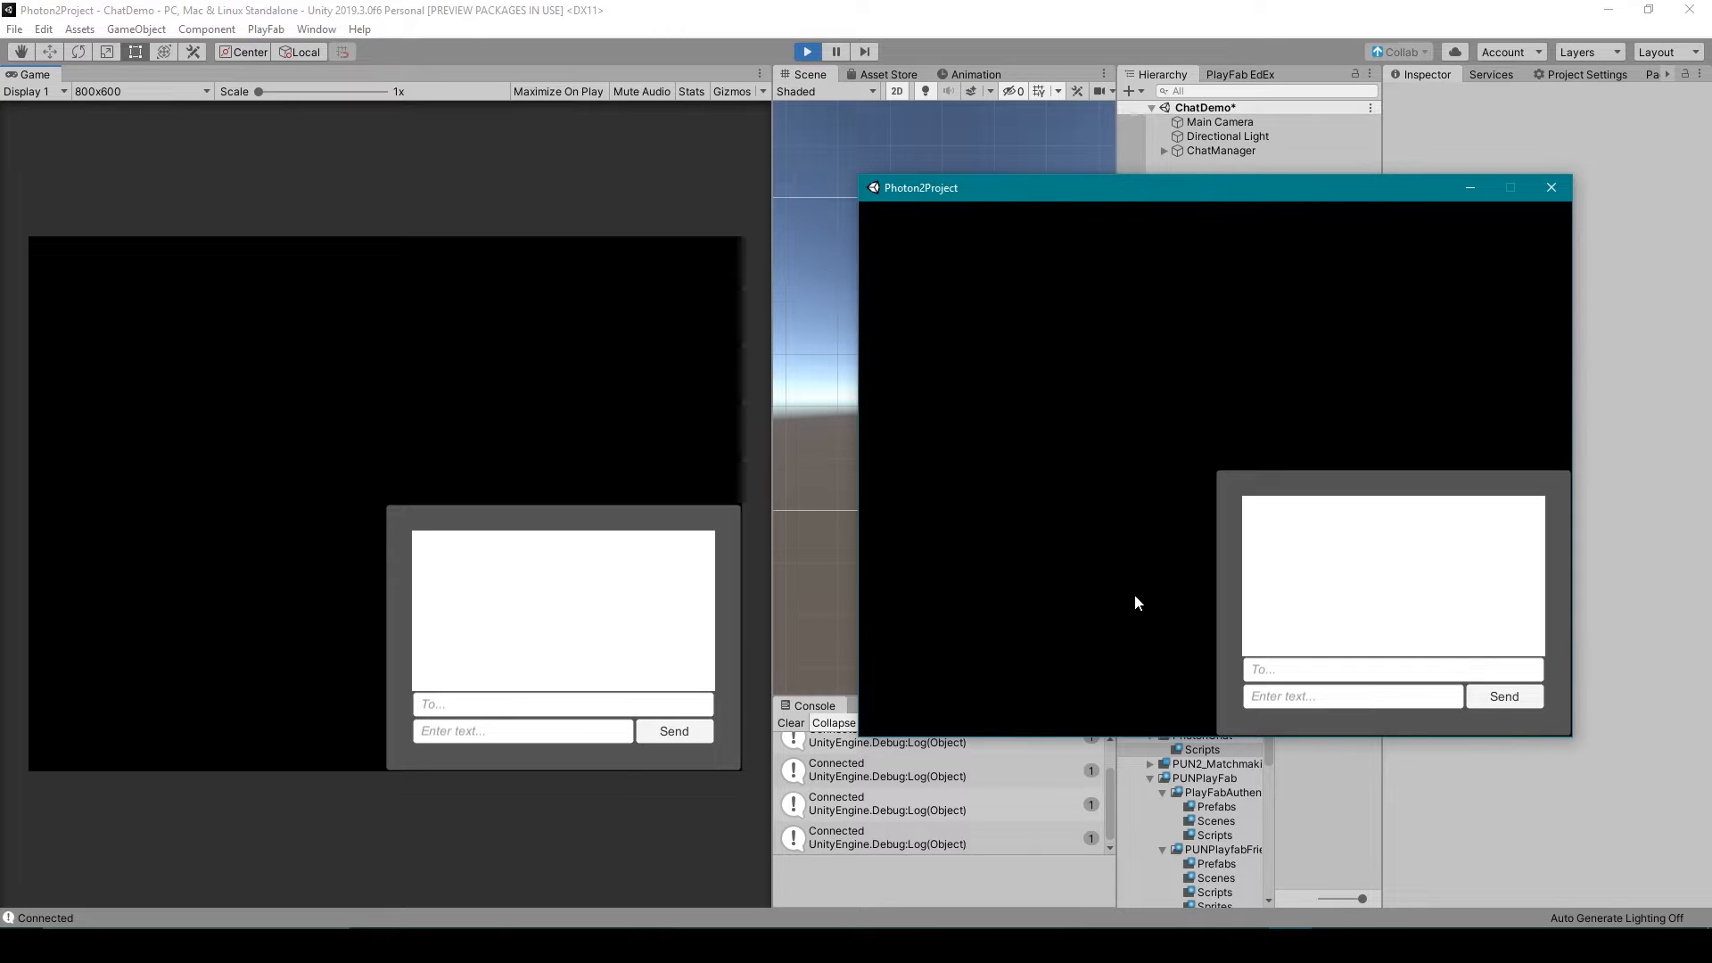
- Send 'Hello World' publicly from bitOps and check its Console log entry
{"action": "left_click", "coordinate": [1353, 696]}
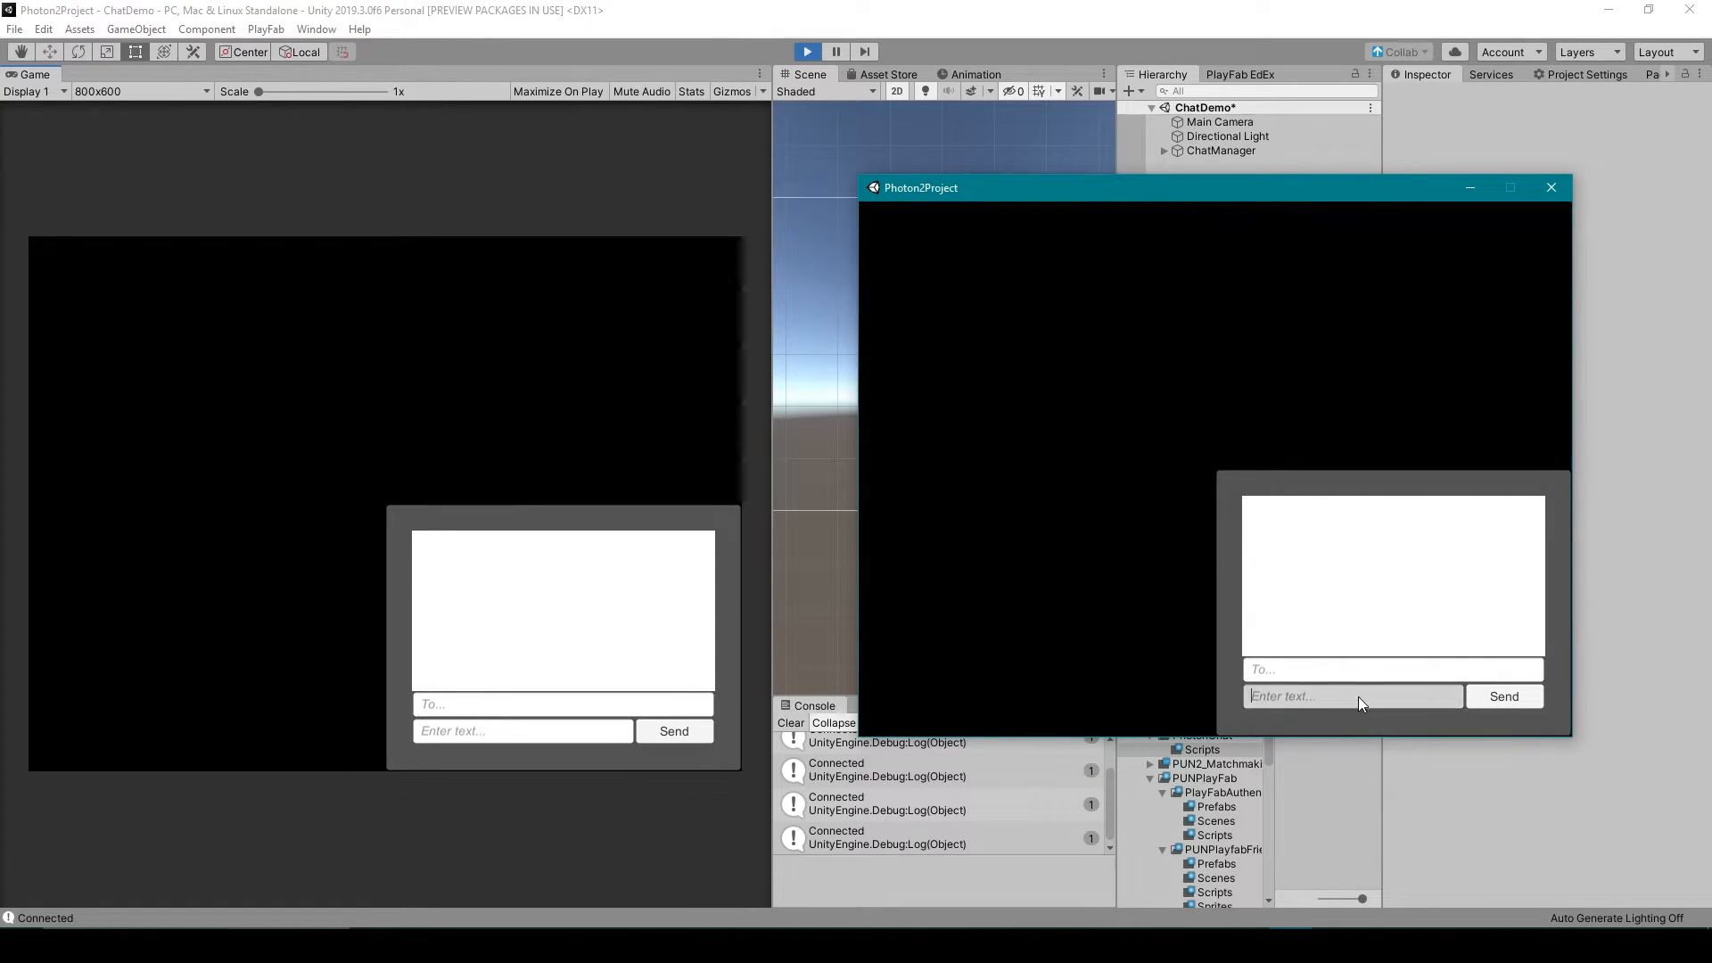
{"action": "type", "text": "Hello"}
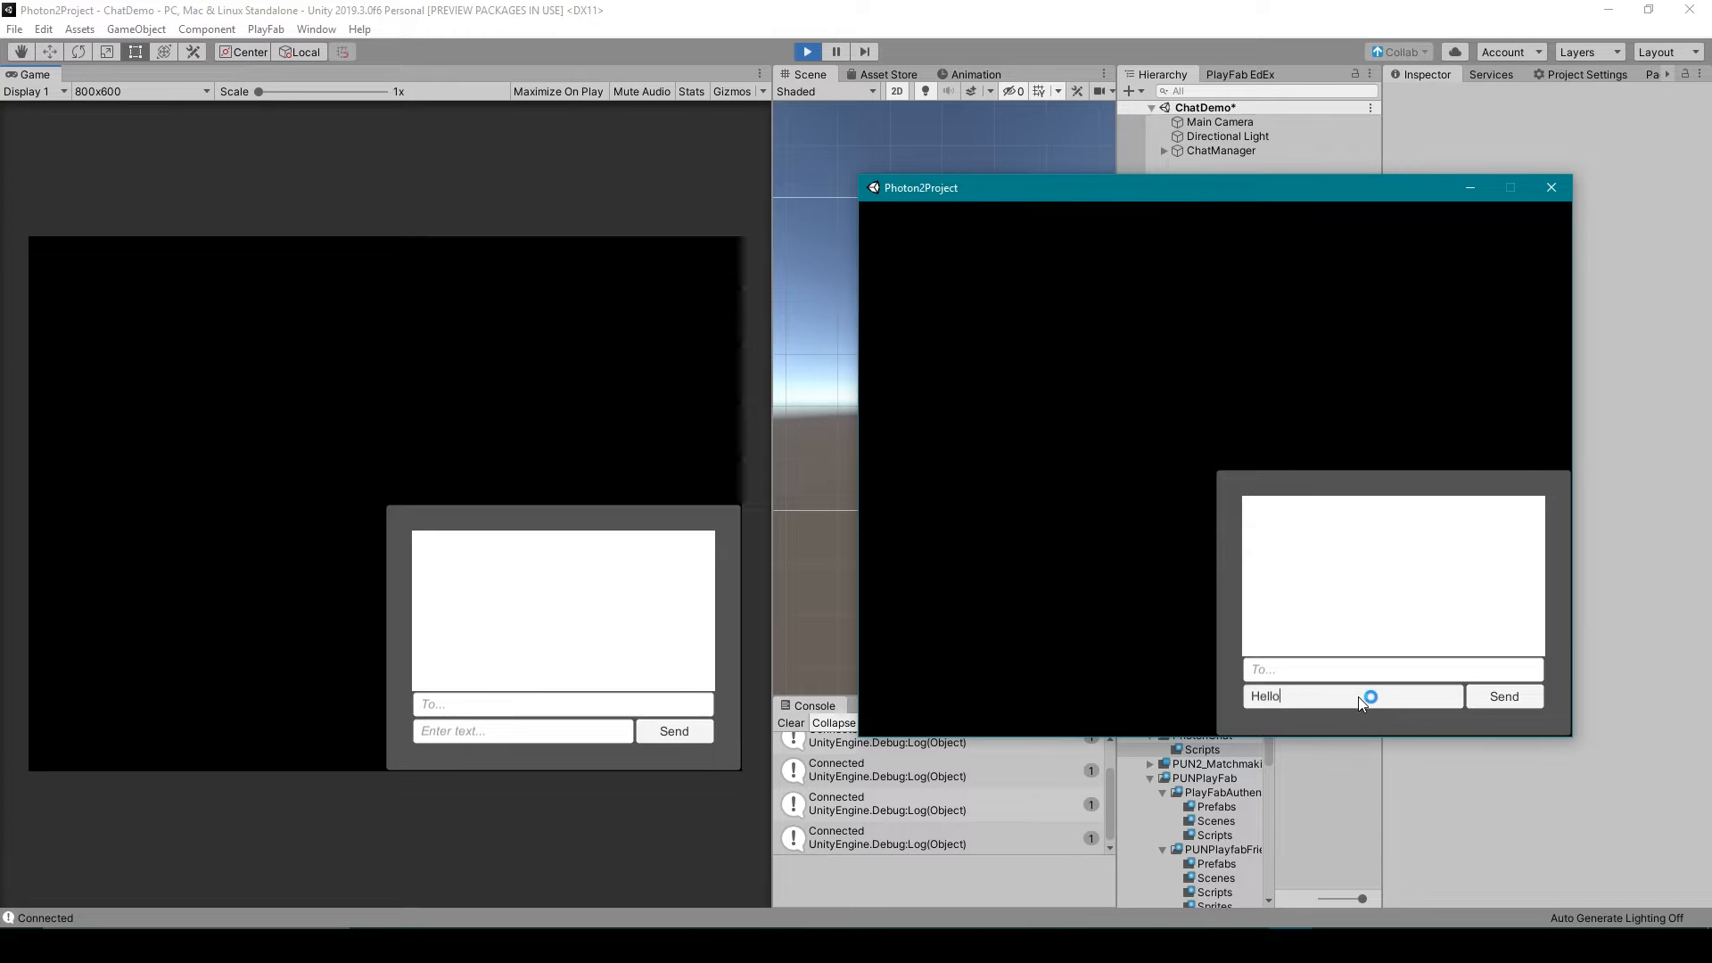
{"action": "type", "text": "World"}
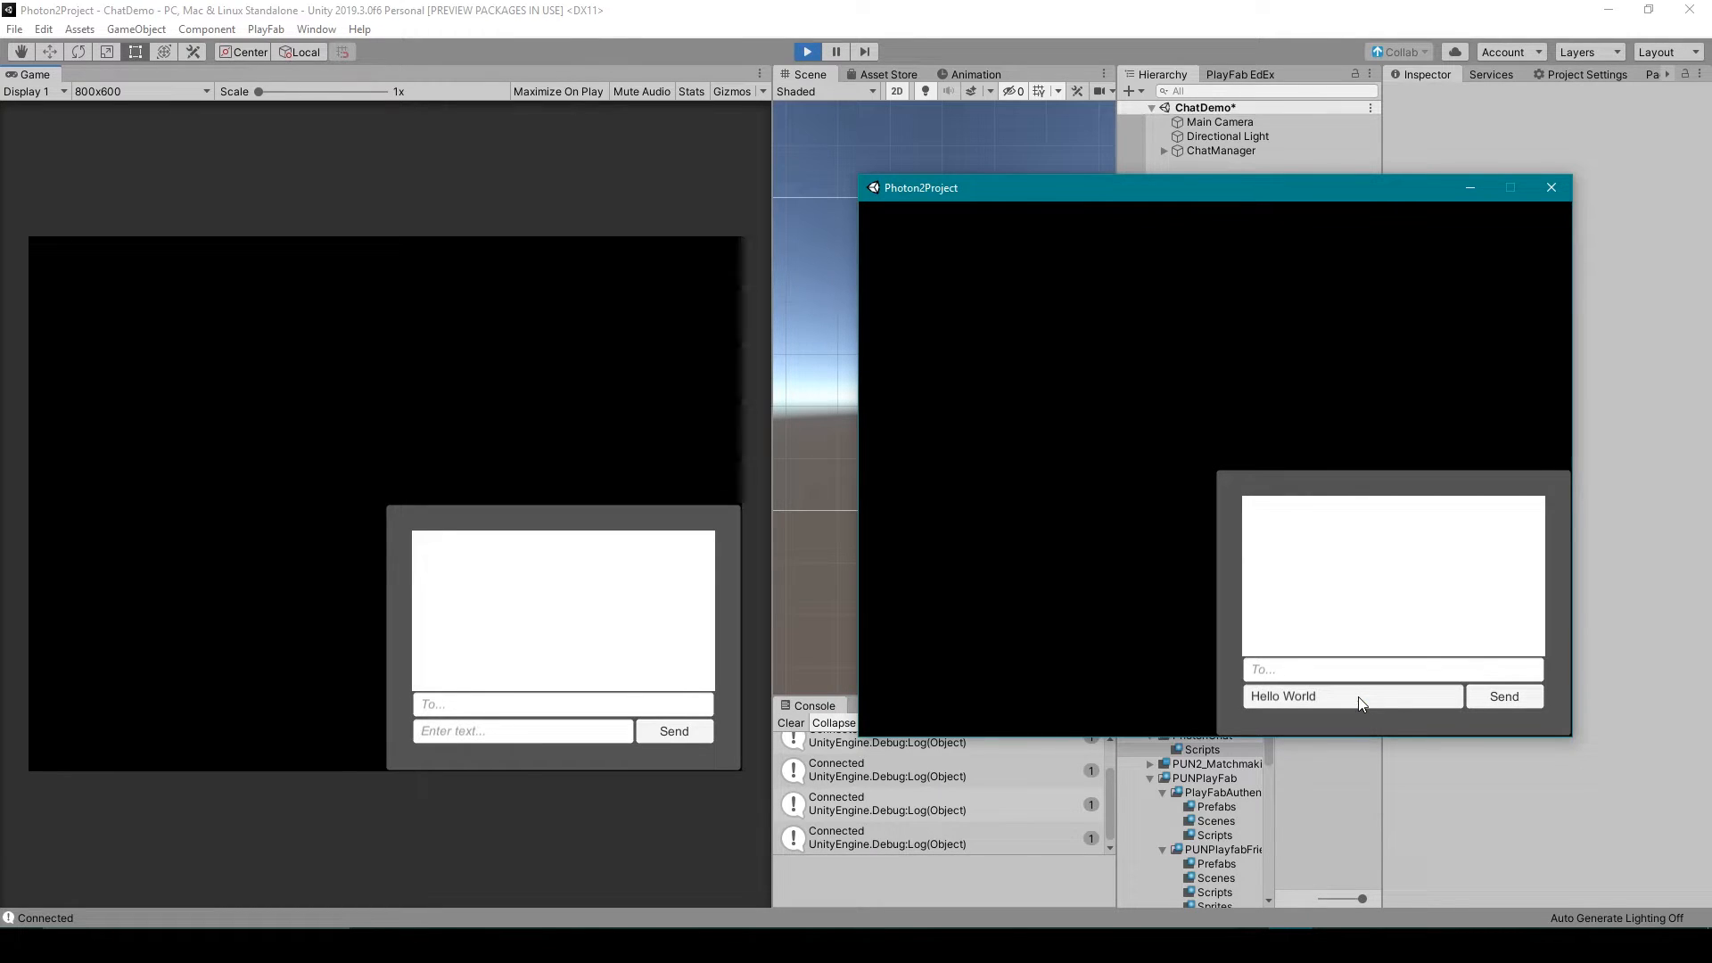
{"action": "left_click", "coordinate": [1504, 696]}
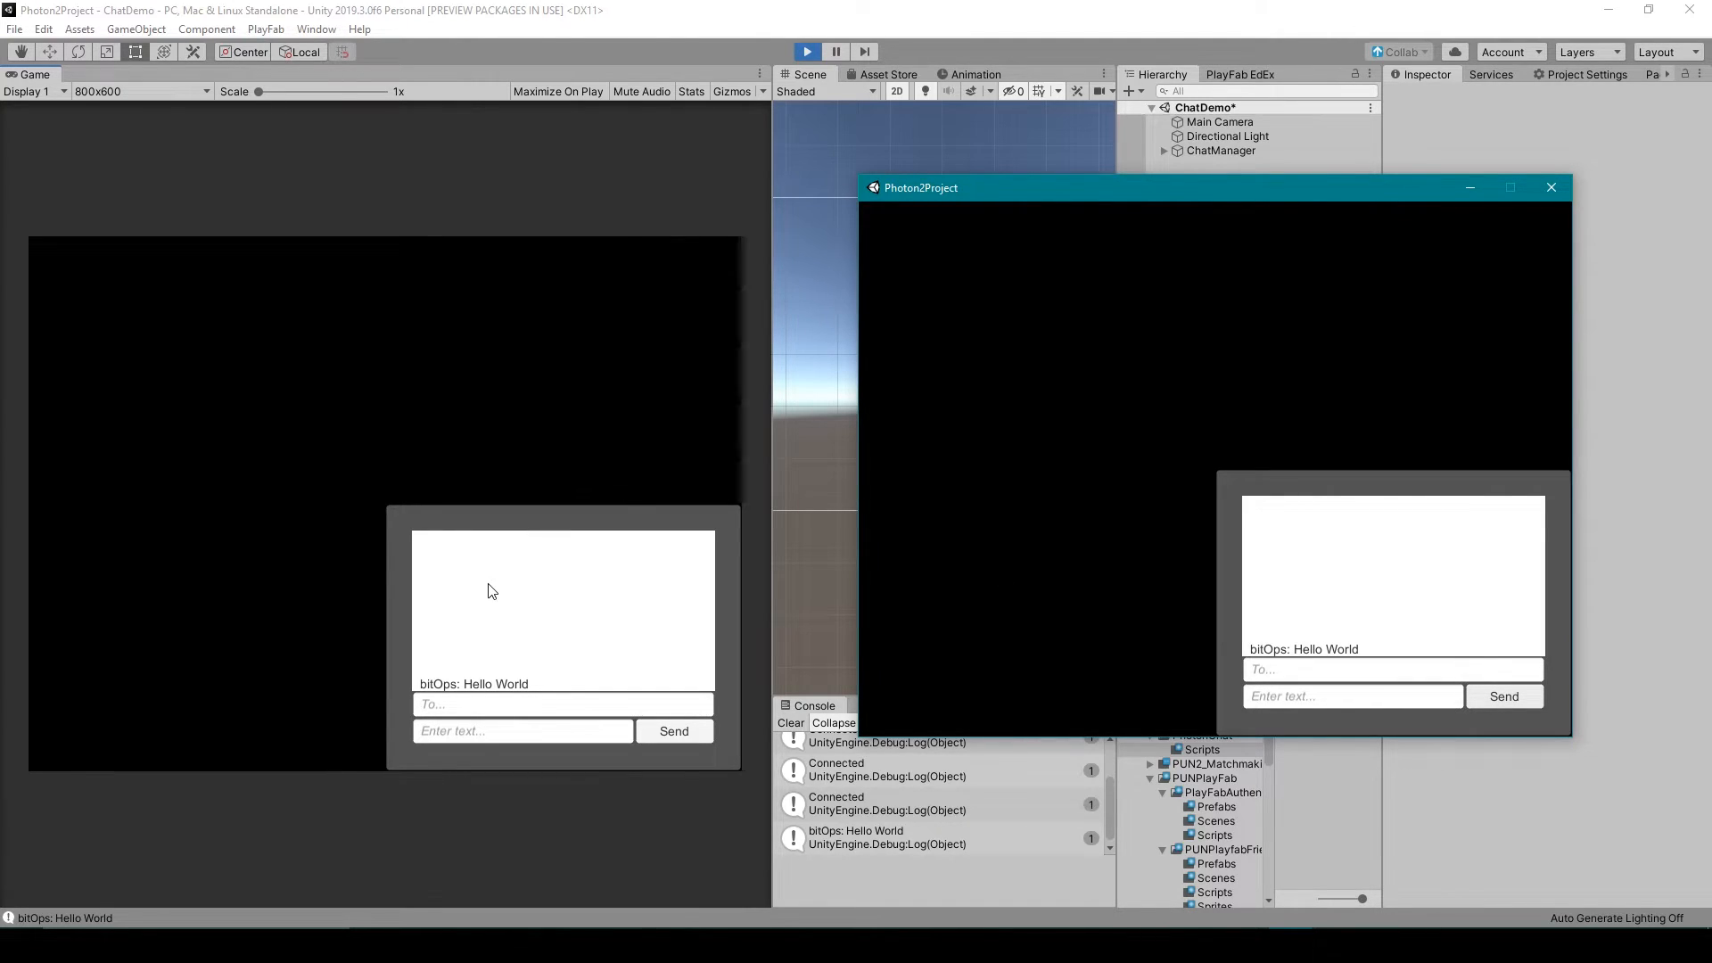
{"action": "left_click", "coordinate": [881, 837]}
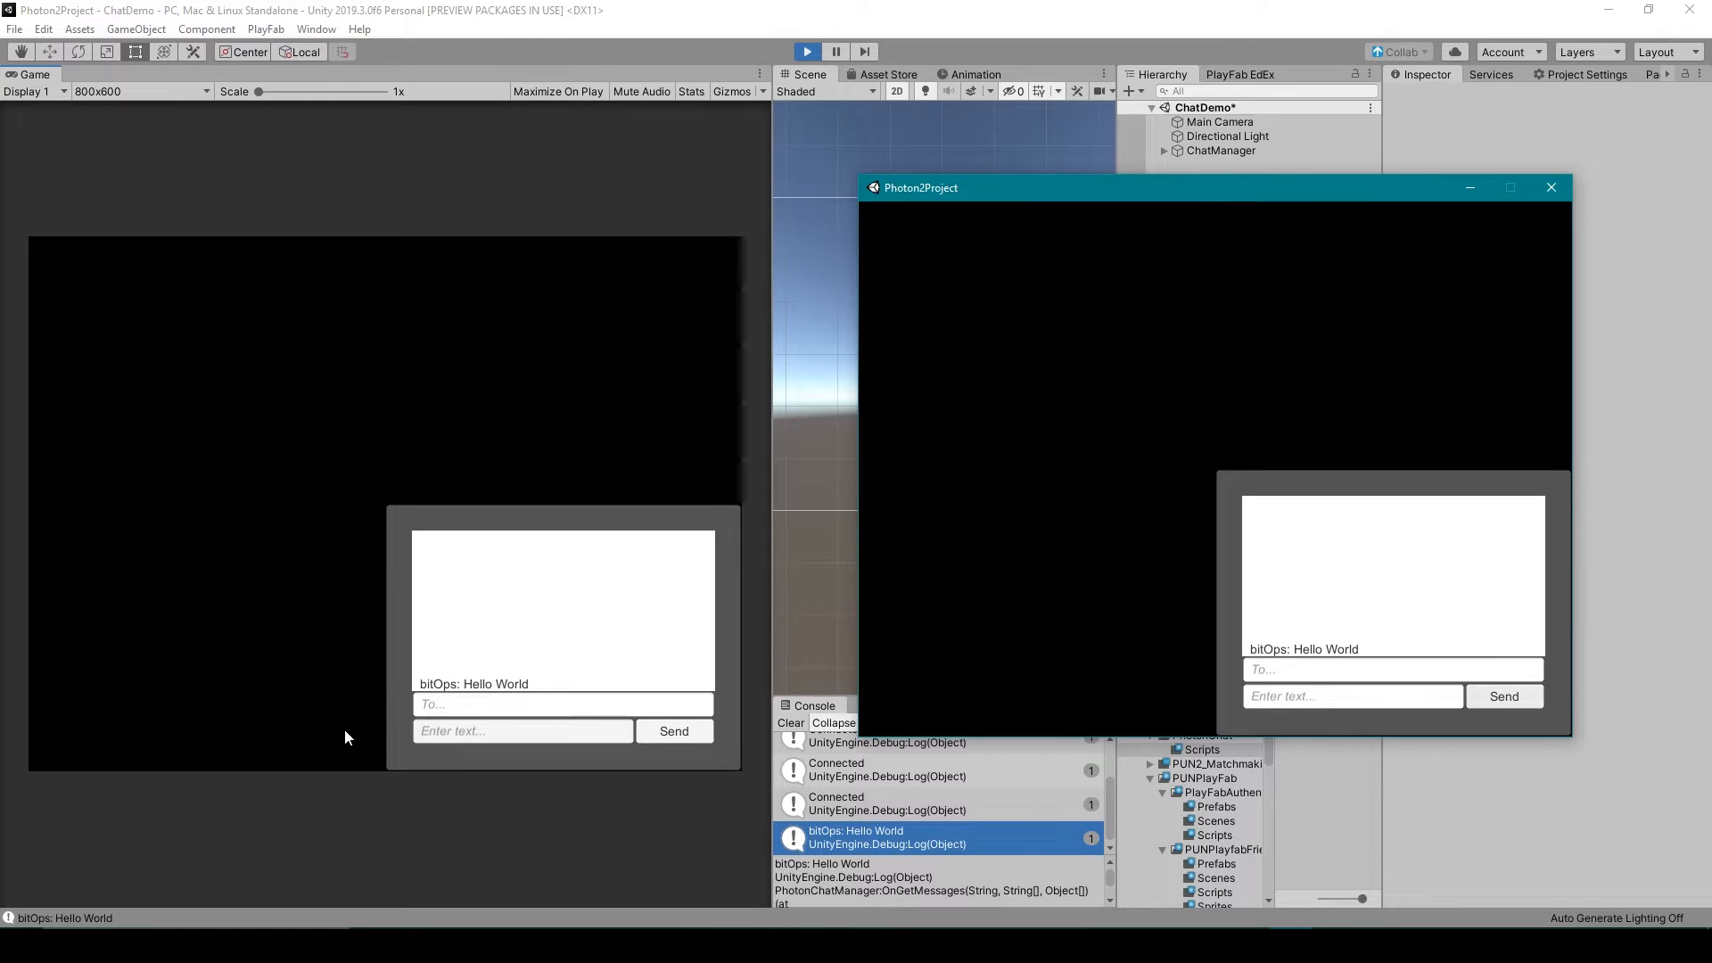
{"action": "left_click", "coordinate": [1551, 187]}
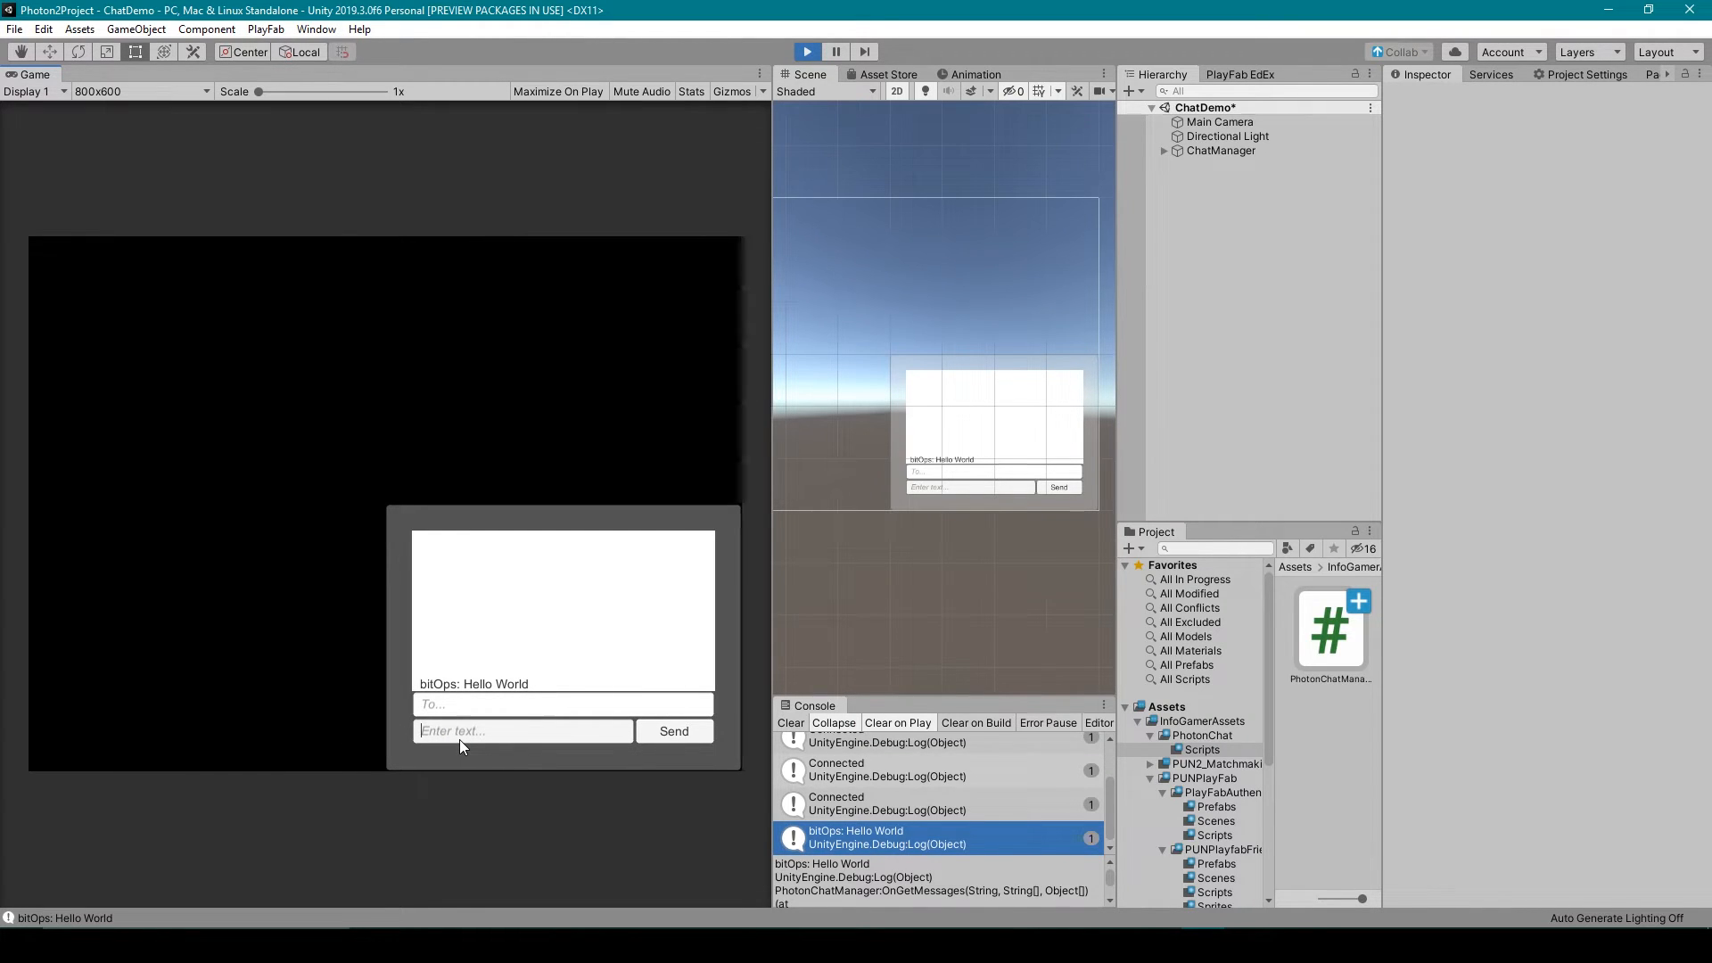
- Send Nathan's public reply 'Hello, how are you?' from the Game view
{"action": "type", "text": "Hello."}
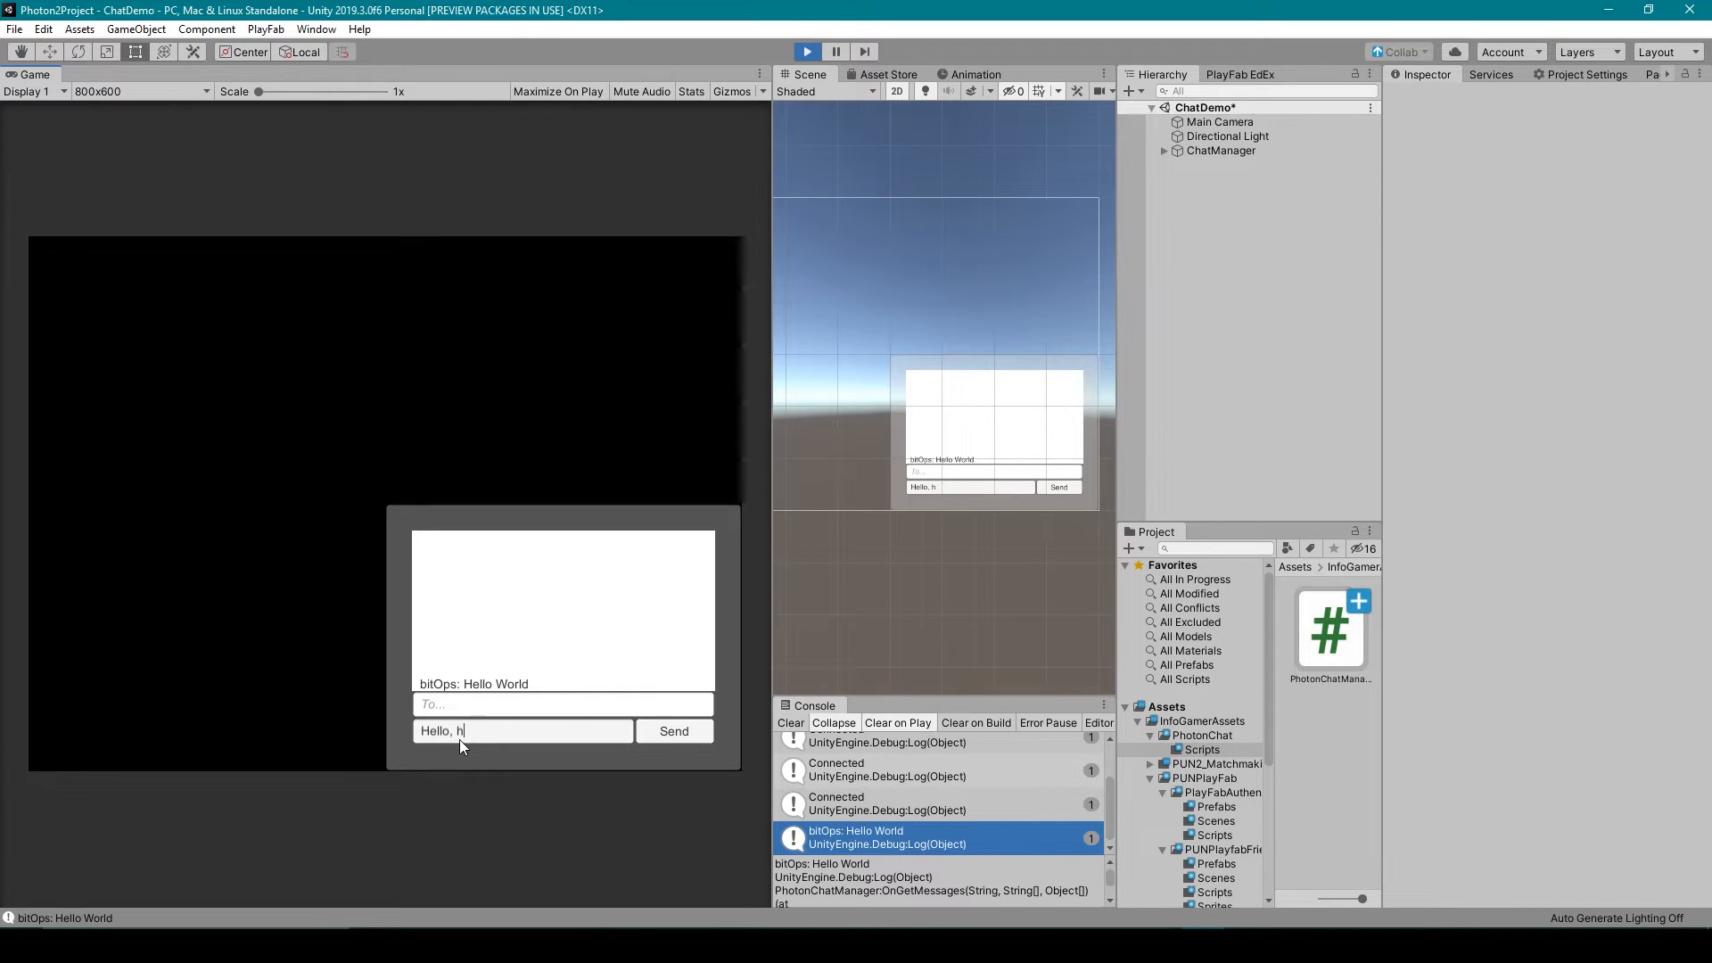
{"action": "type", "text": "ow are you"}
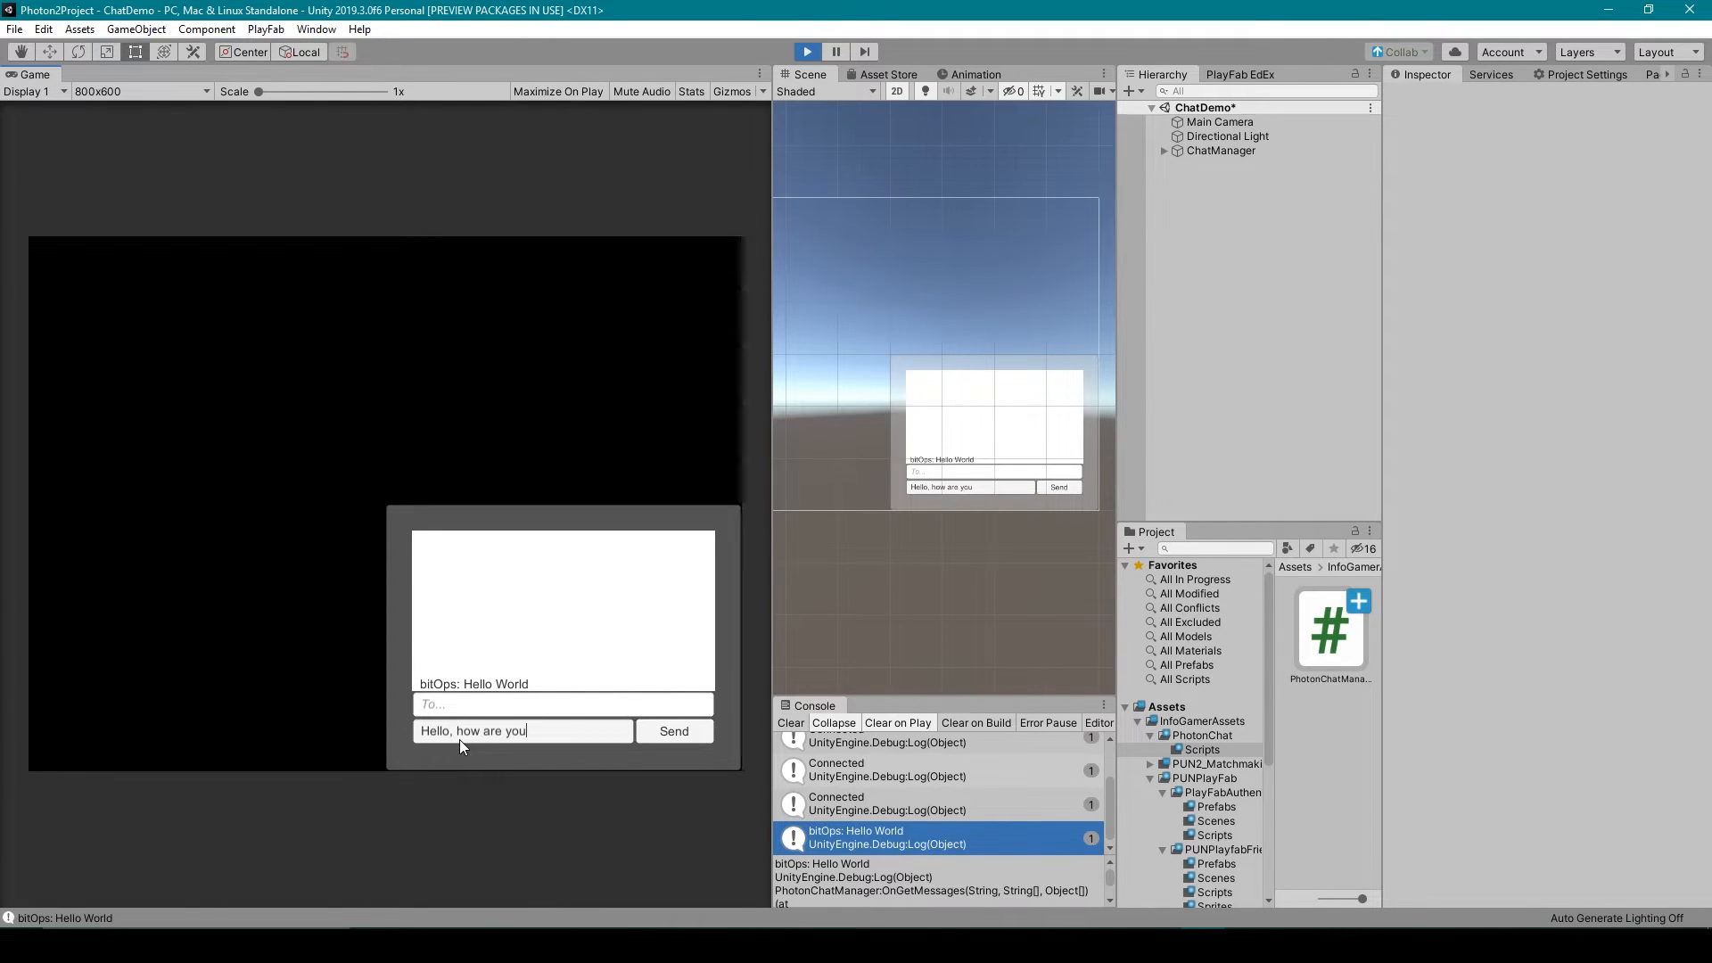
{"action": "left_click", "coordinate": [674, 731]}
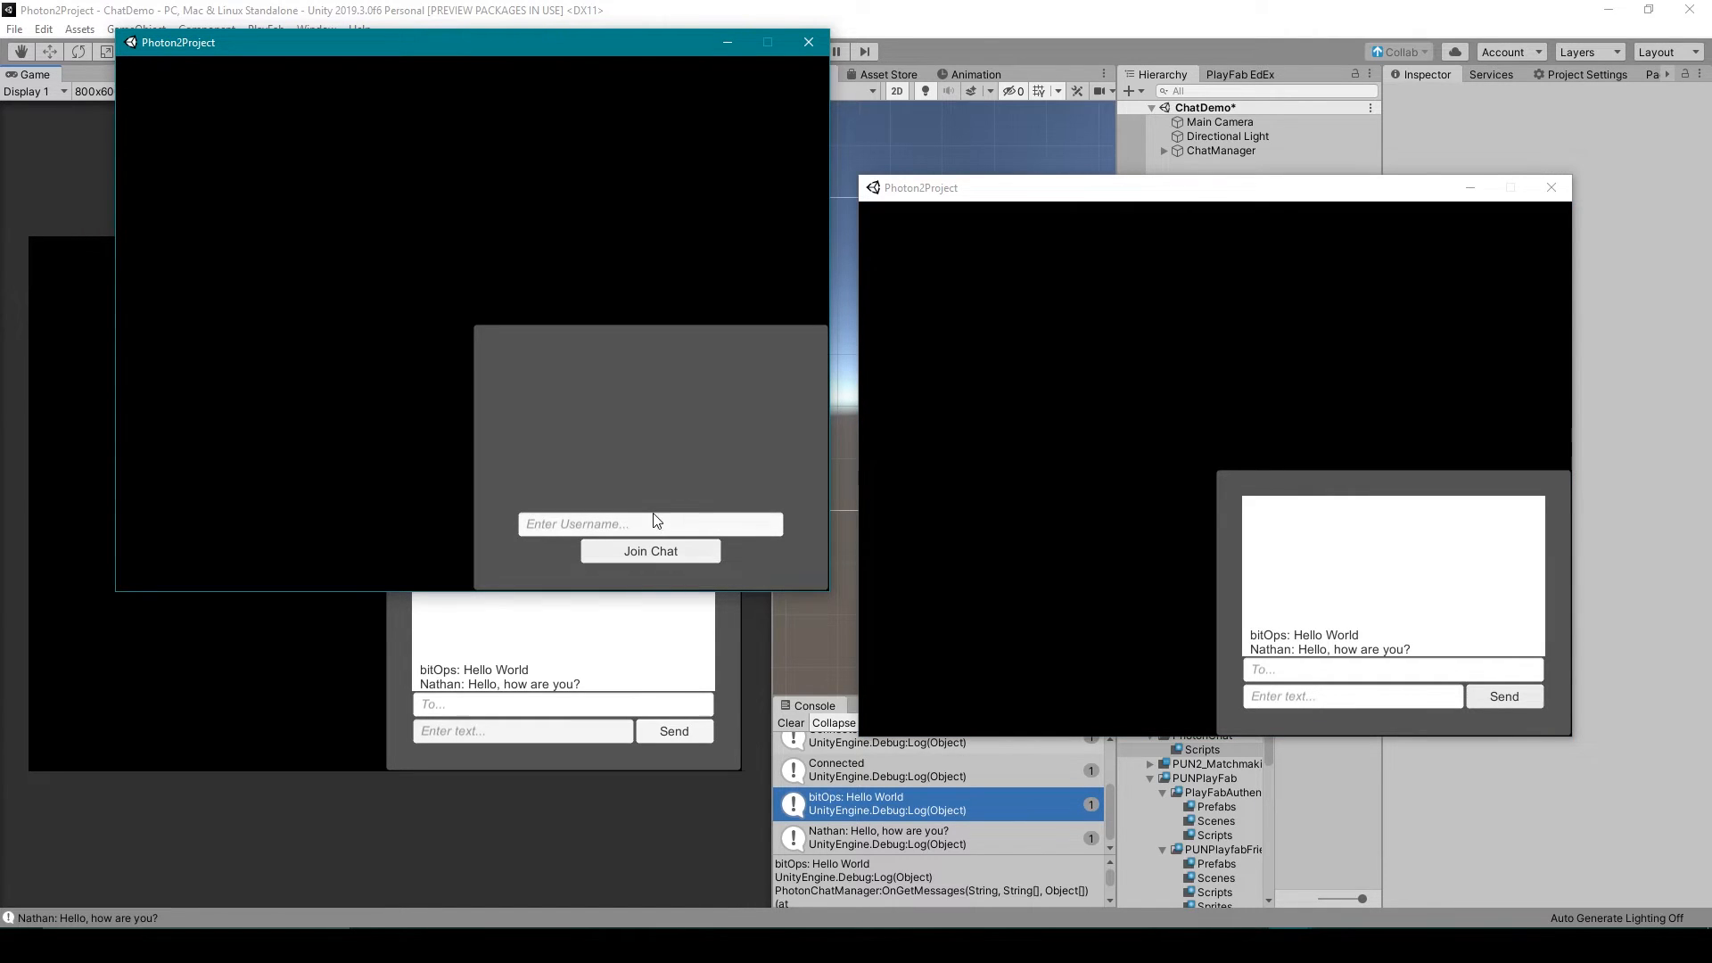
- Join the chat from a third standalone client as InfoGamer
{"action": "type", "text": "InfoGamer"}
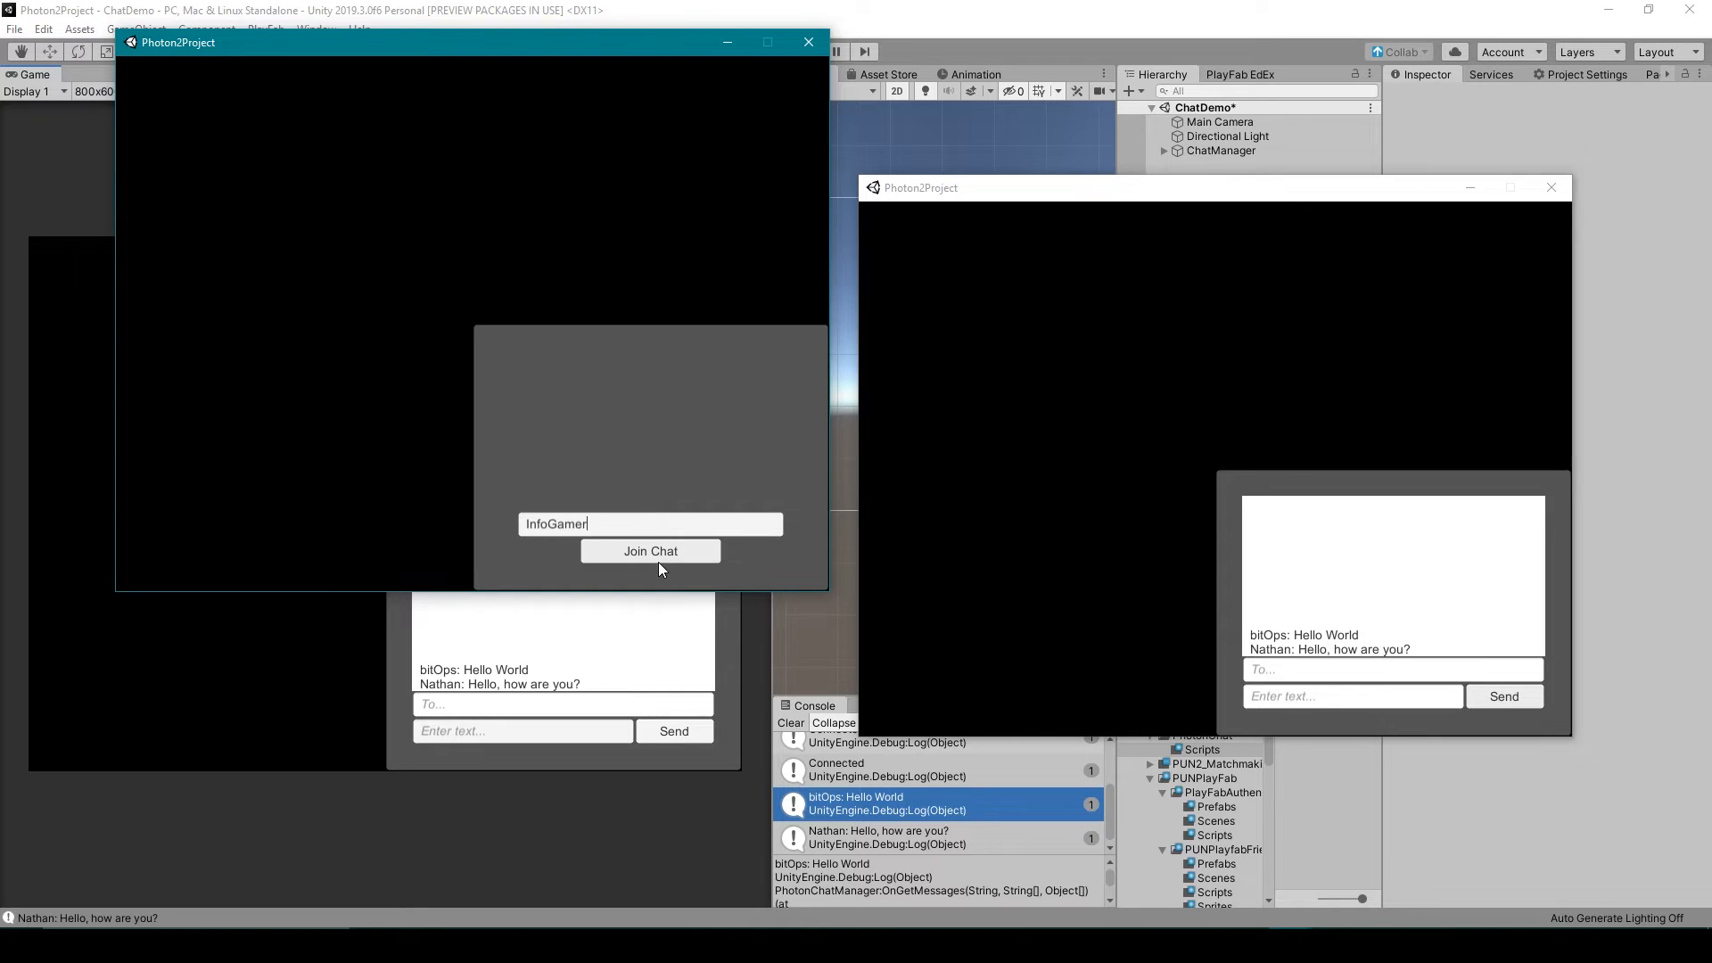
{"action": "left_click", "coordinate": [650, 551]}
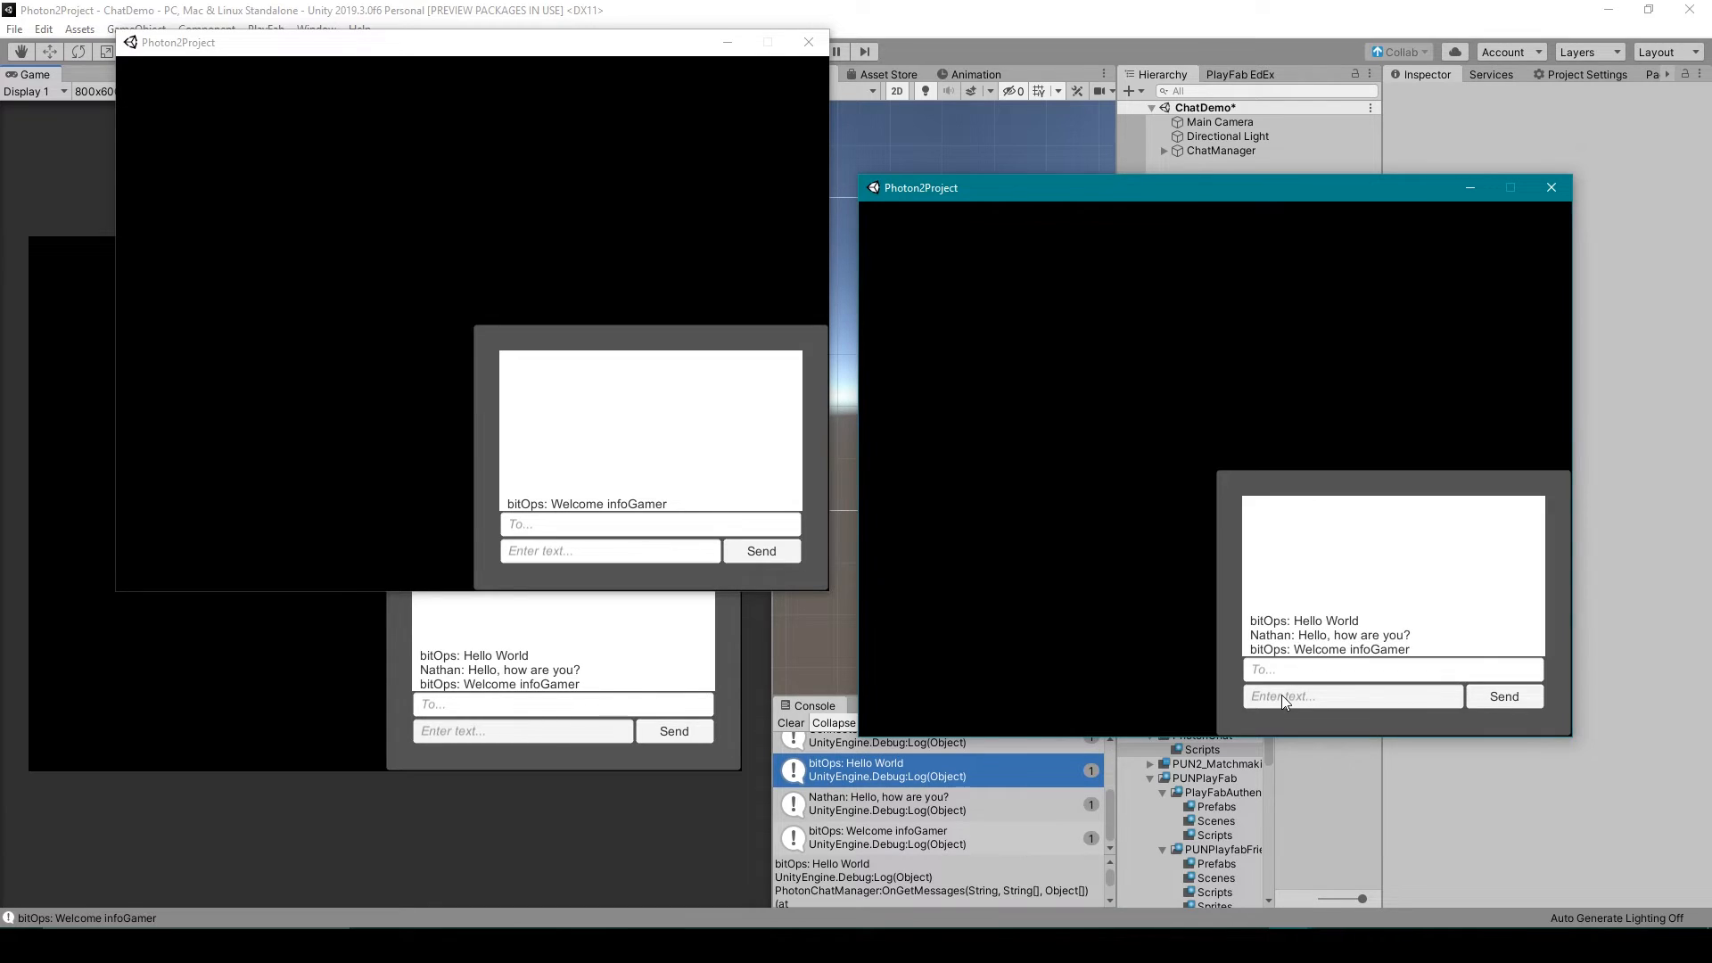
{"action": "mouse_move", "coordinate": [741, 603]}
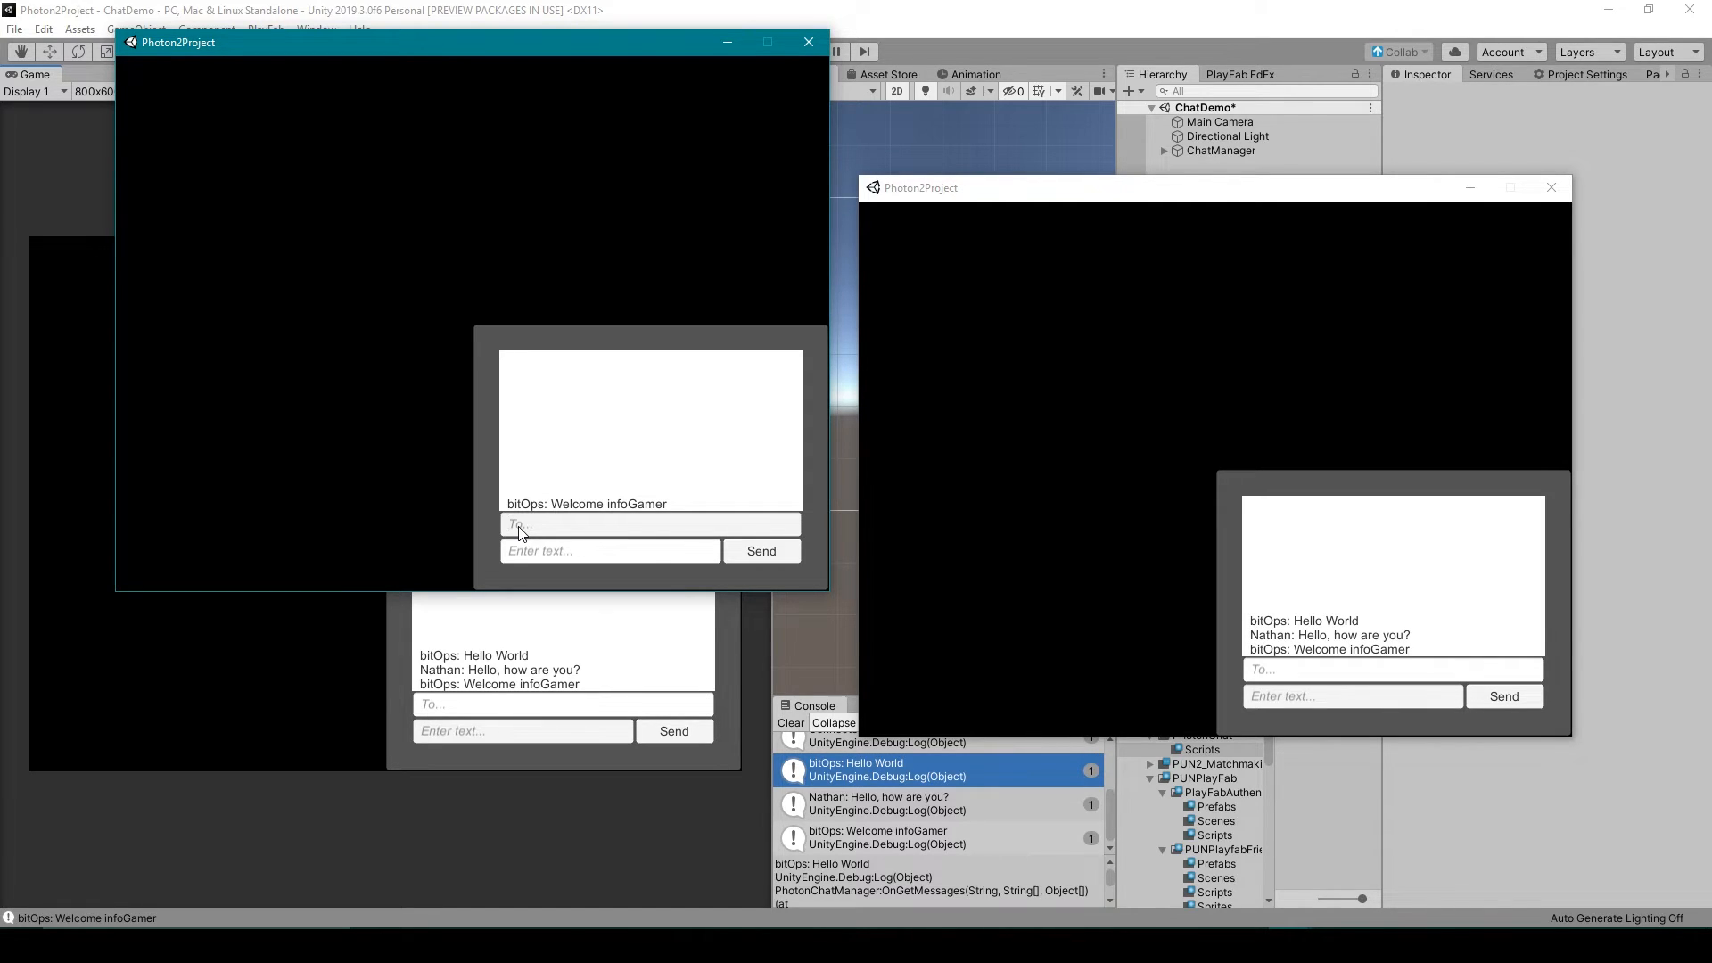
- Send the private message 'Hello bitOps' from InfoGamer to bitOps
{"action": "type", "text": "bitp"}
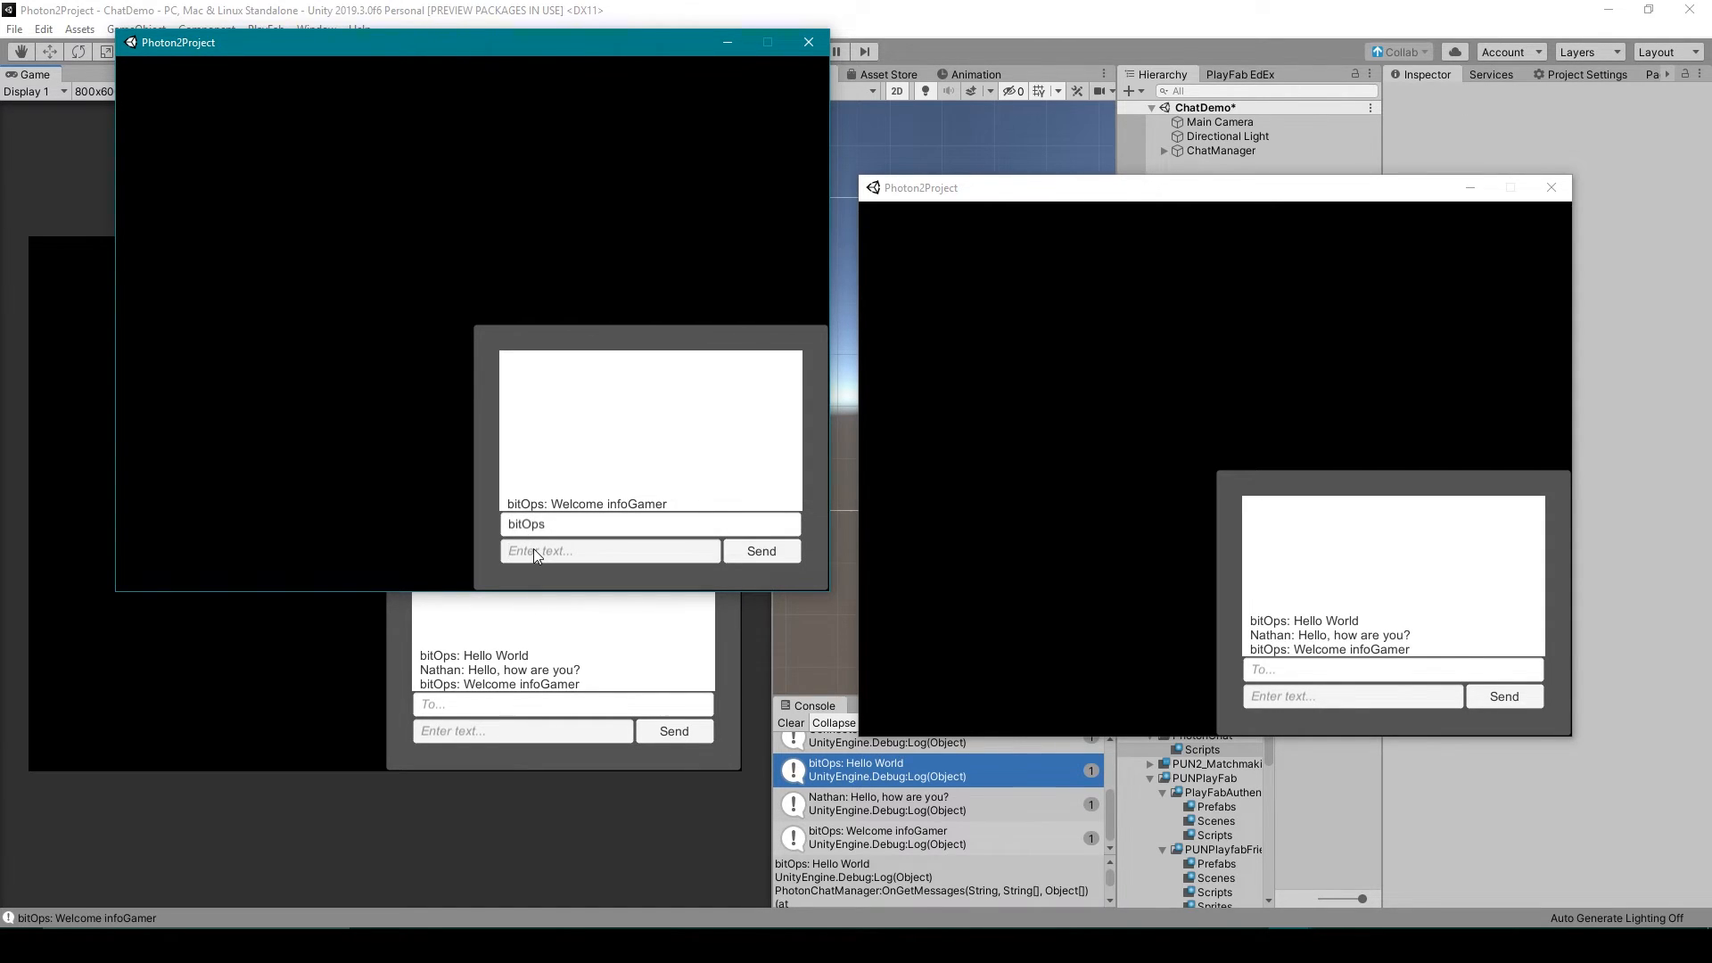
{"action": "type", "text": "H"}
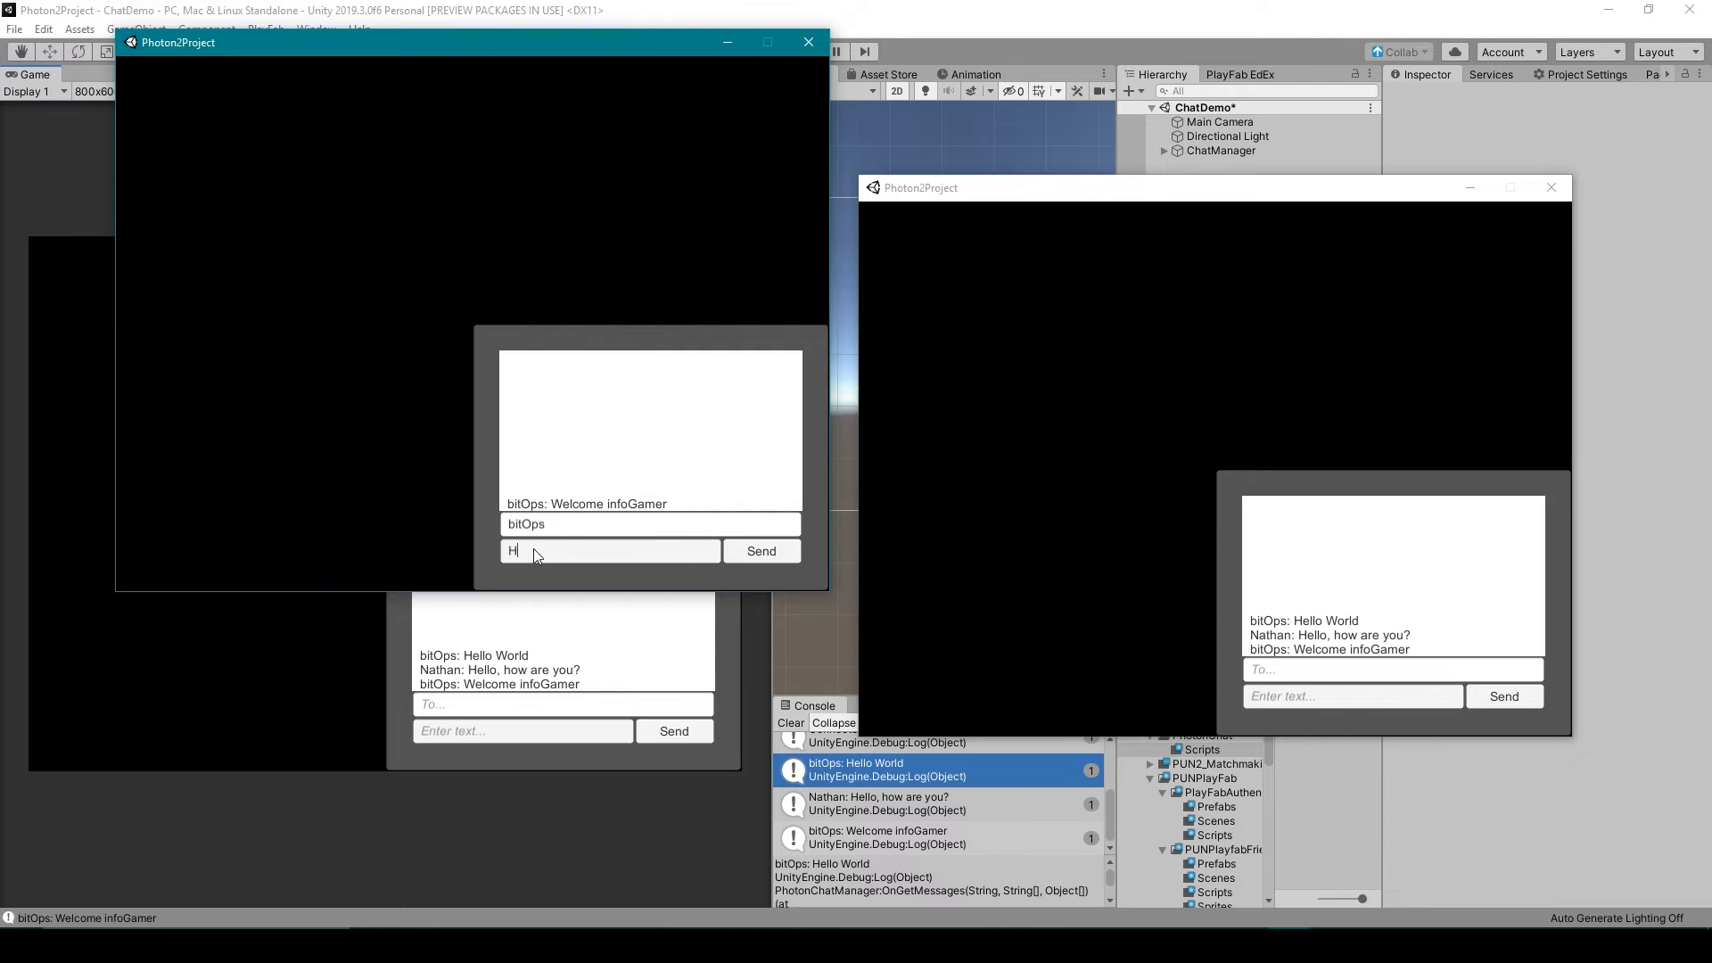
{"action": "type", "text": "ello bitOps"}
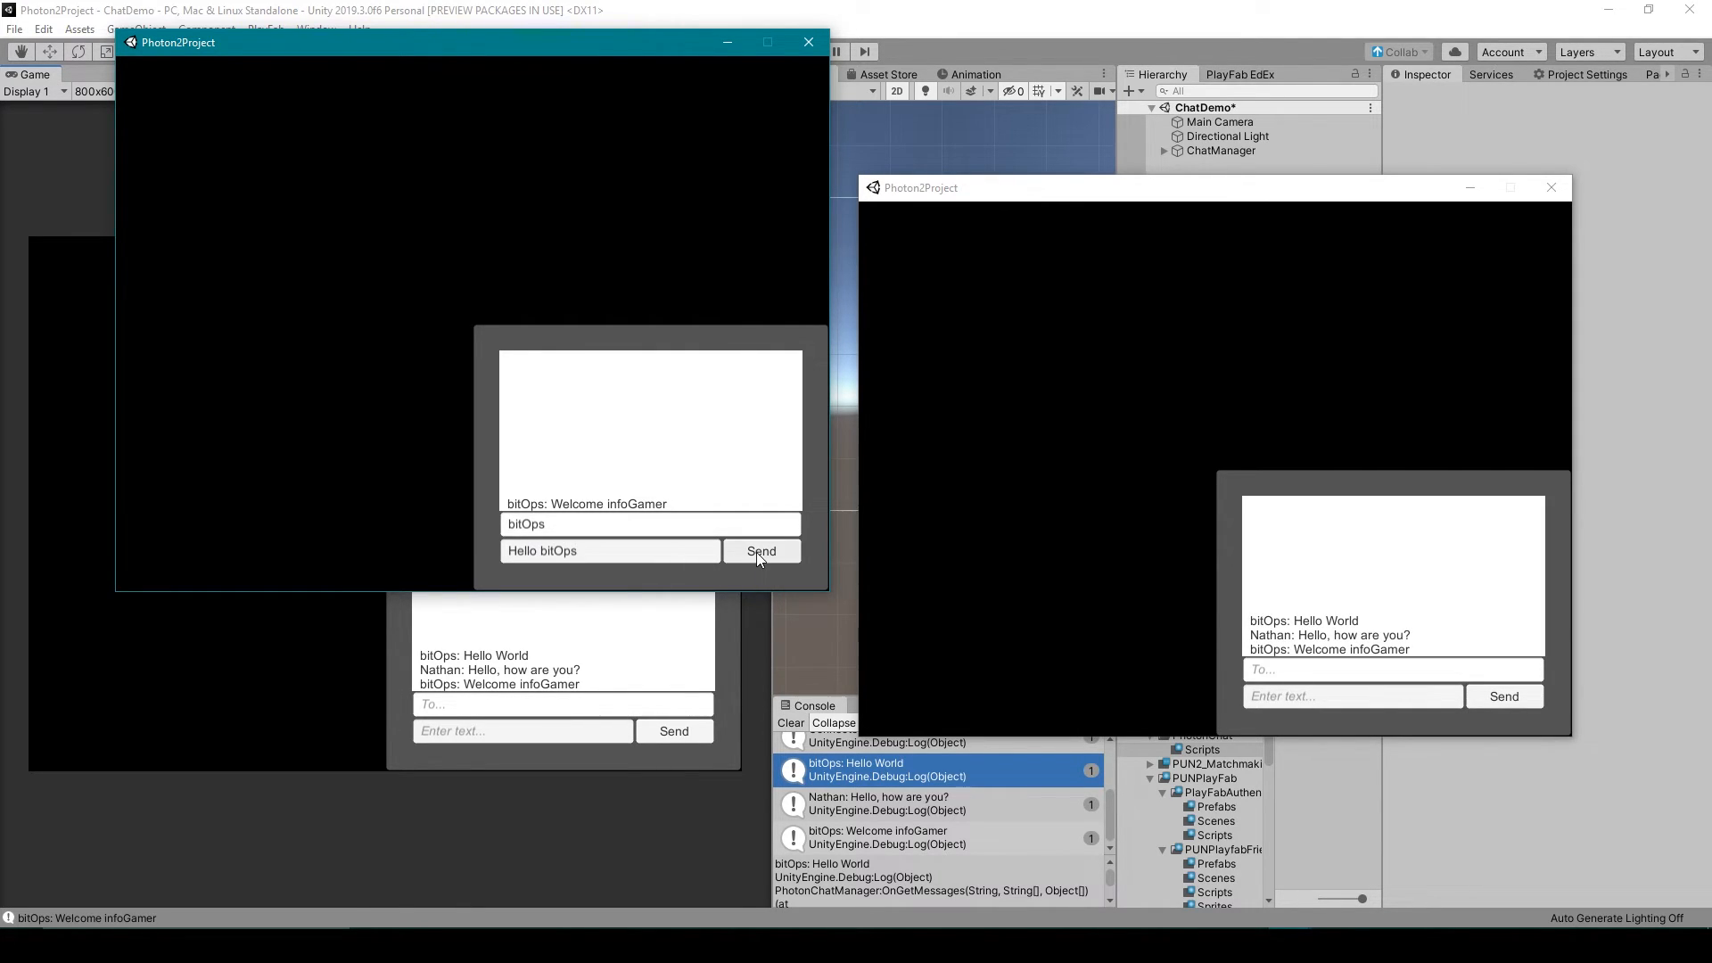
{"action": "left_click", "coordinate": [762, 551]}
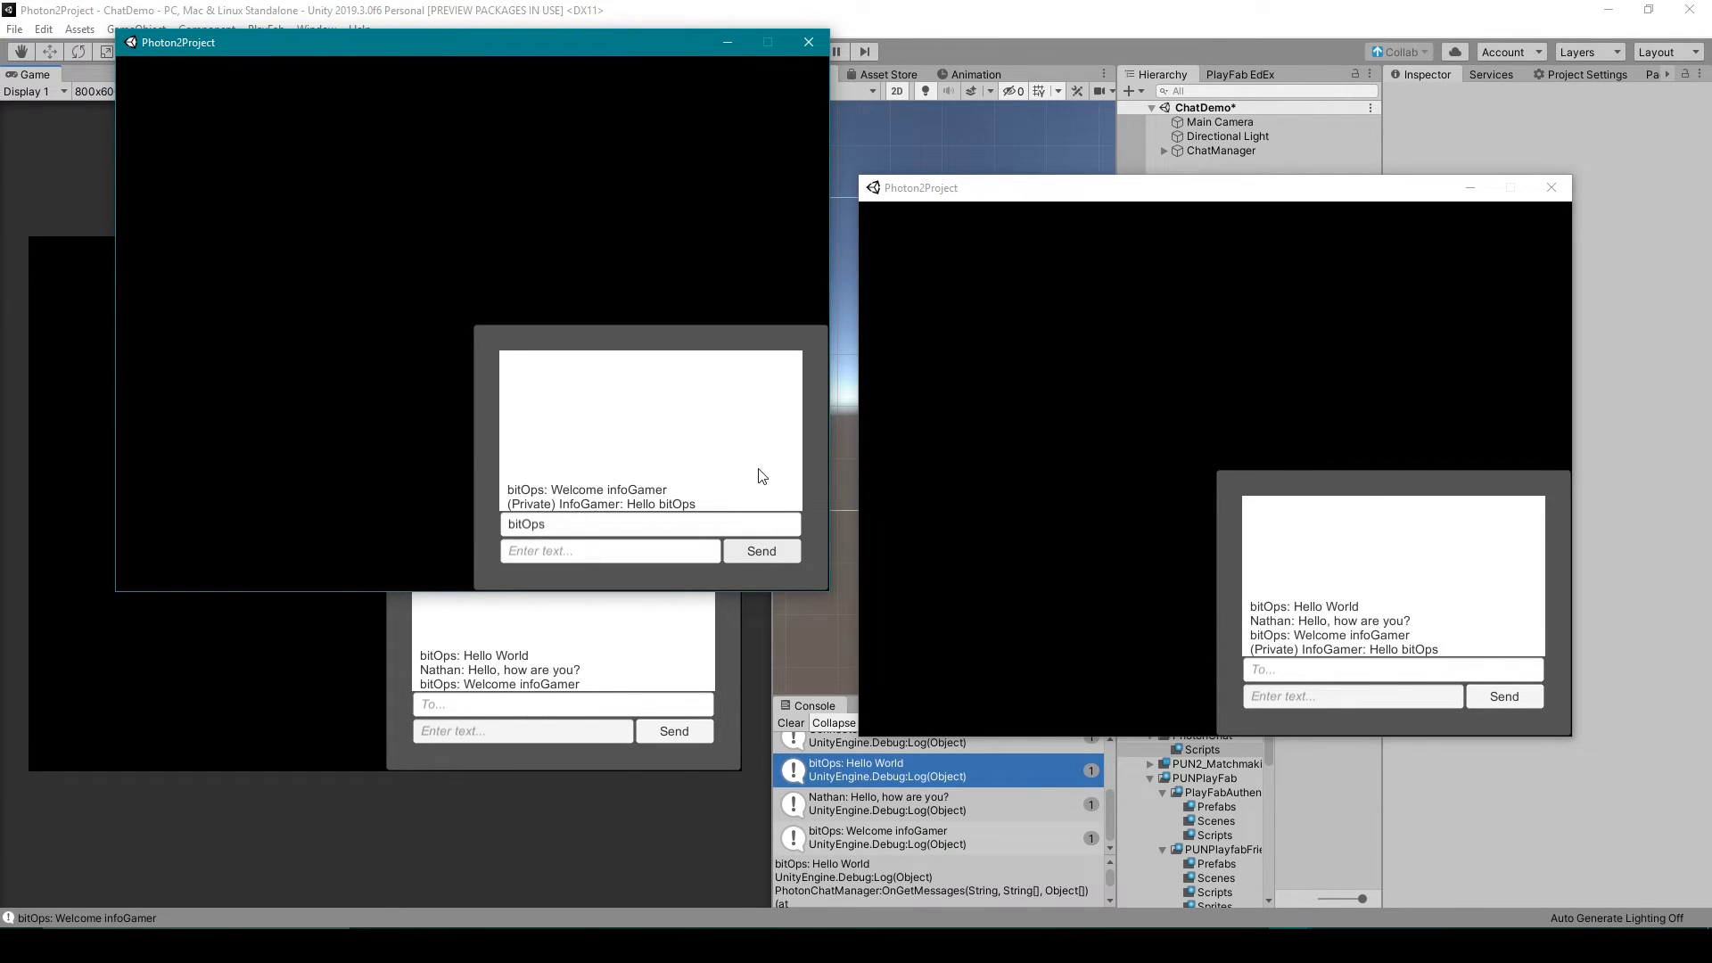
{"action": "mouse_move", "coordinate": [1373, 591]}
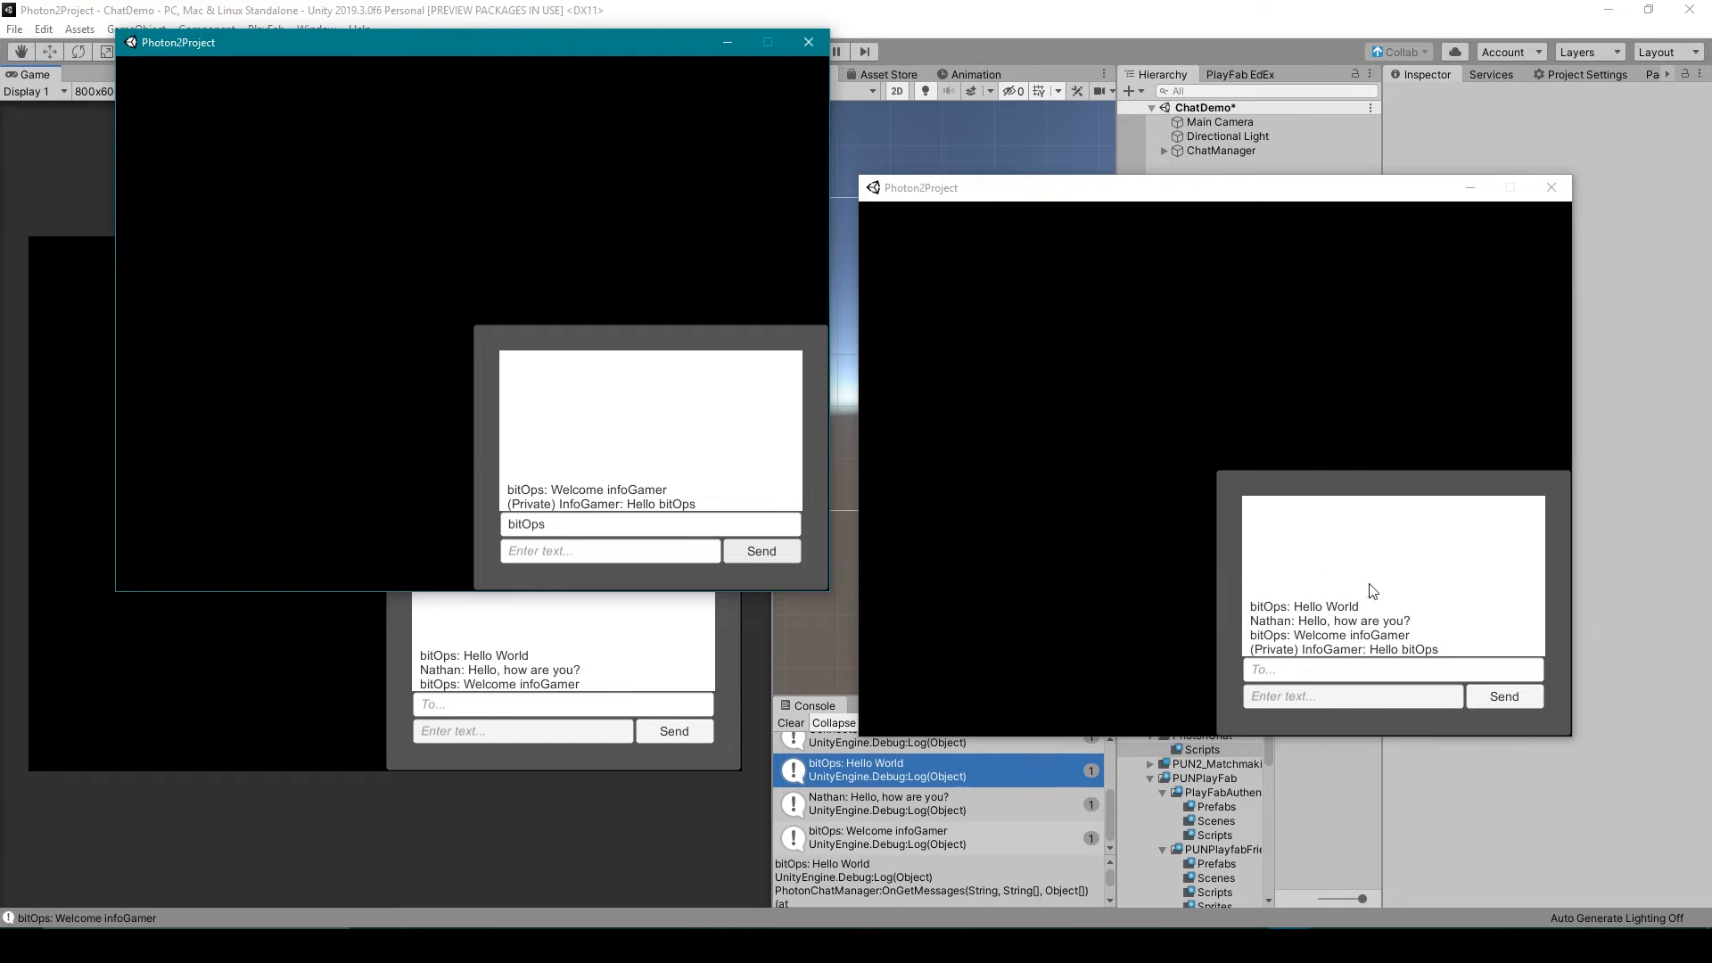
{"action": "mouse_move", "coordinate": [1253, 669]}
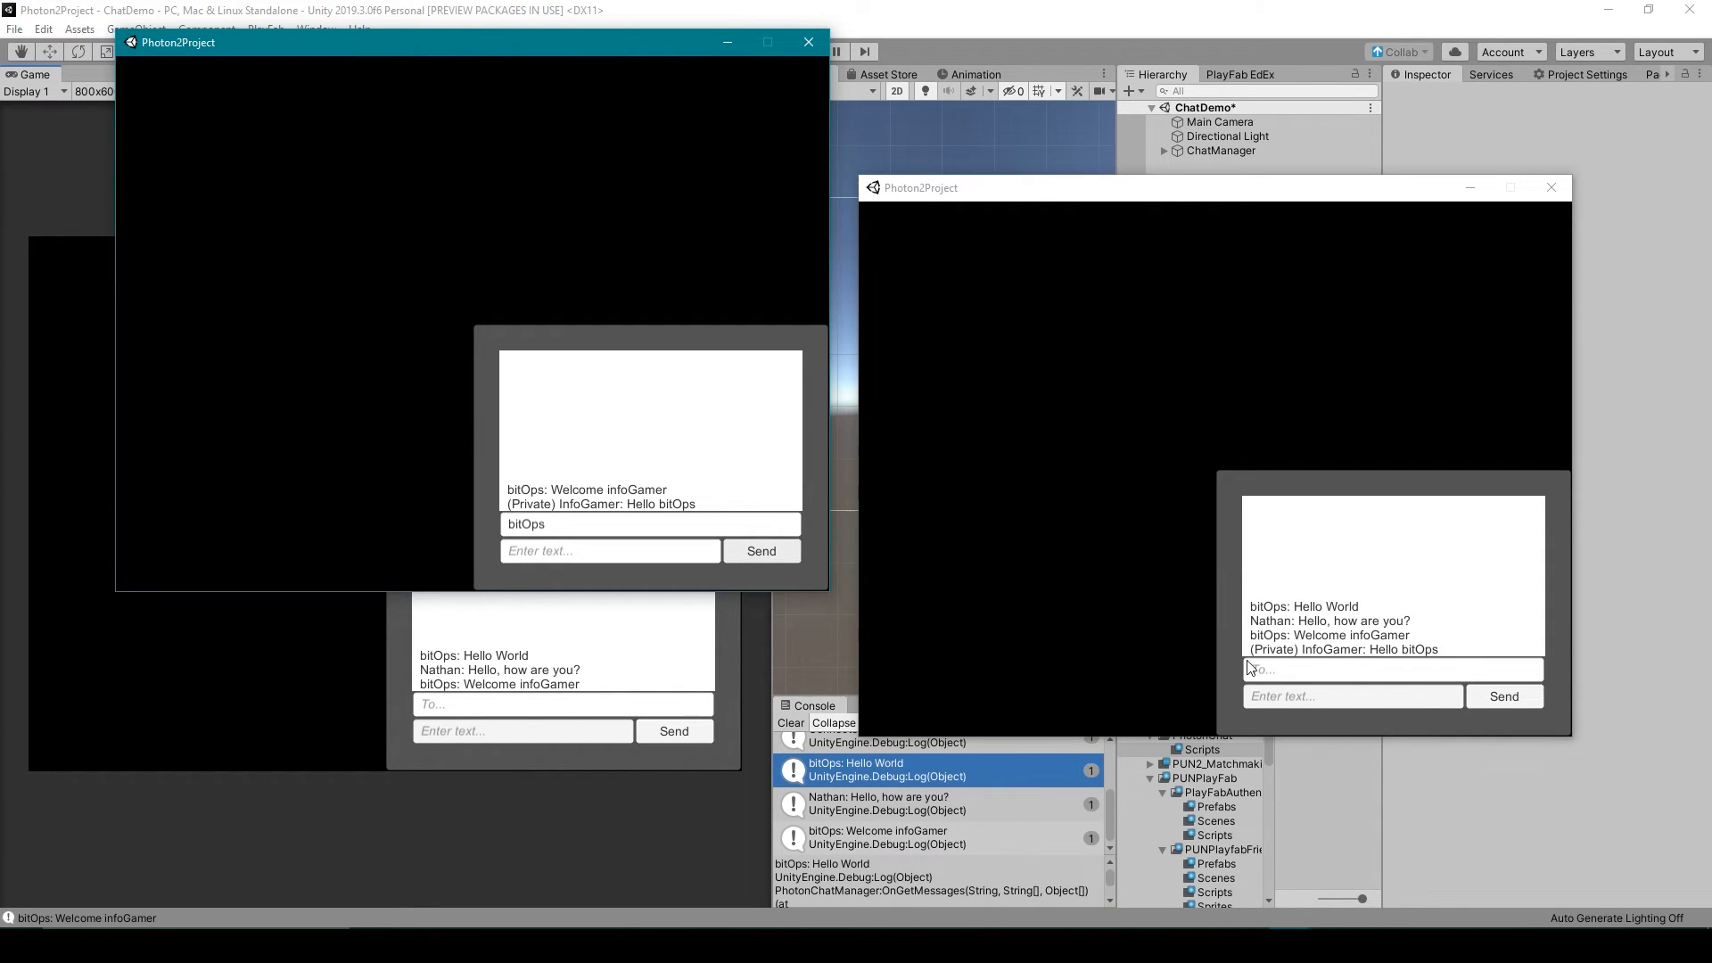
{"action": "mouse_move", "coordinate": [1283, 660]}
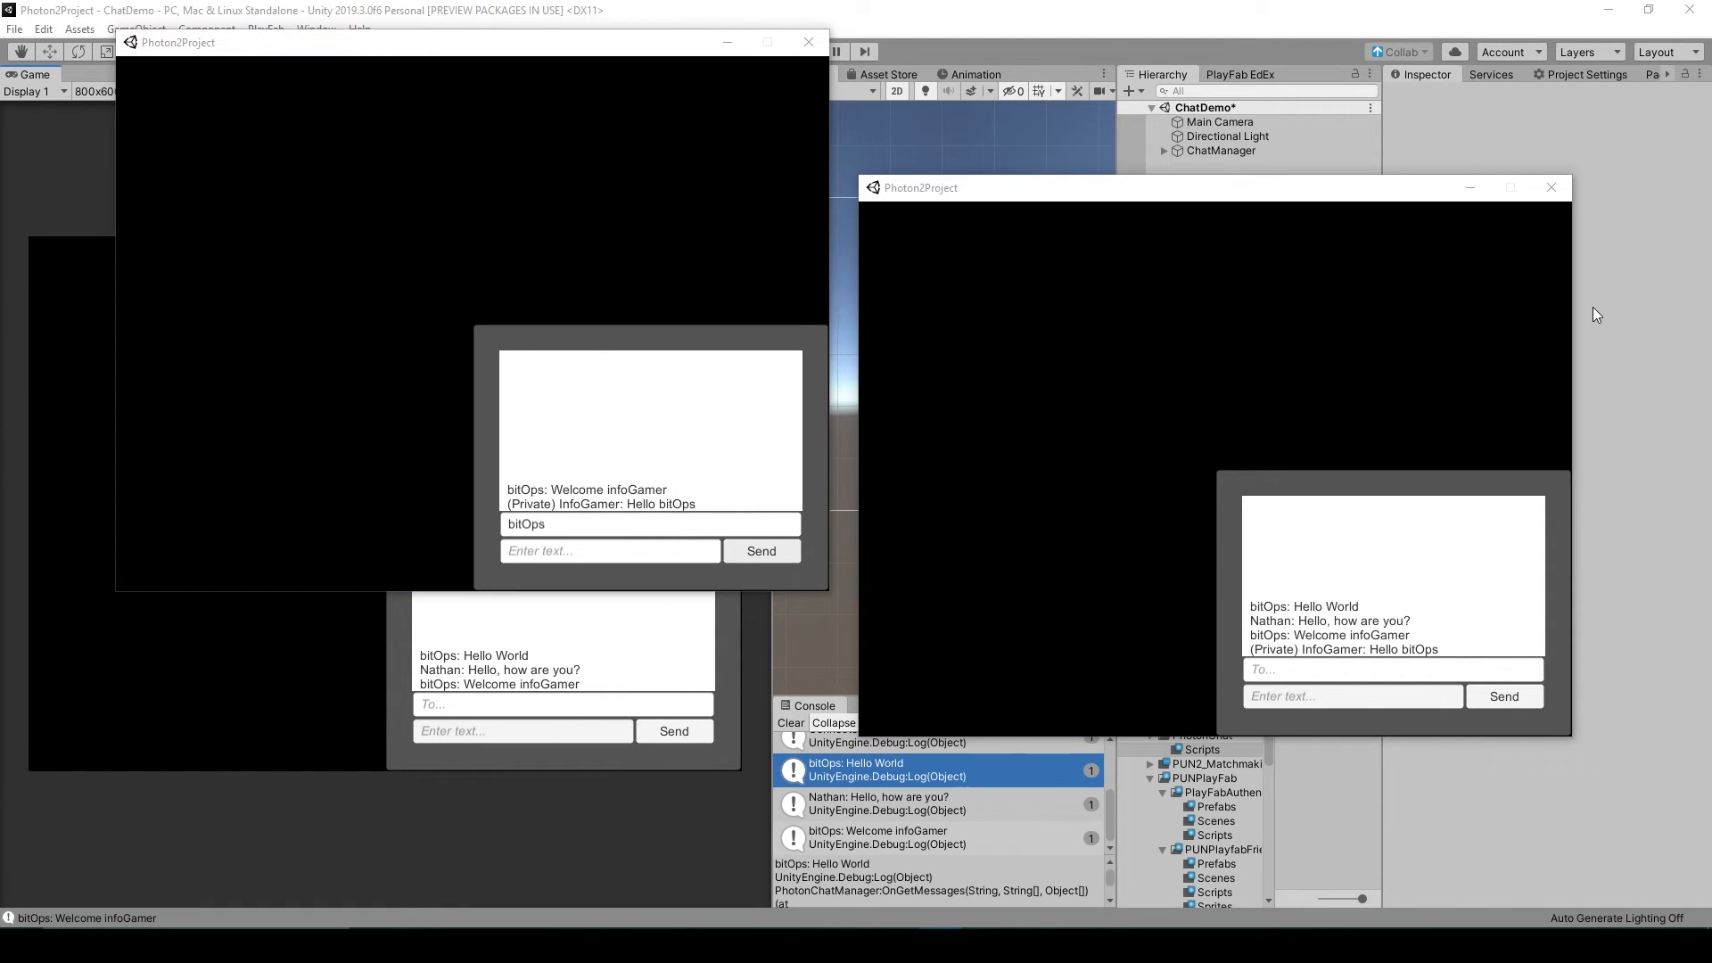
{"action": "mouse_move", "coordinate": [1648, 323]}
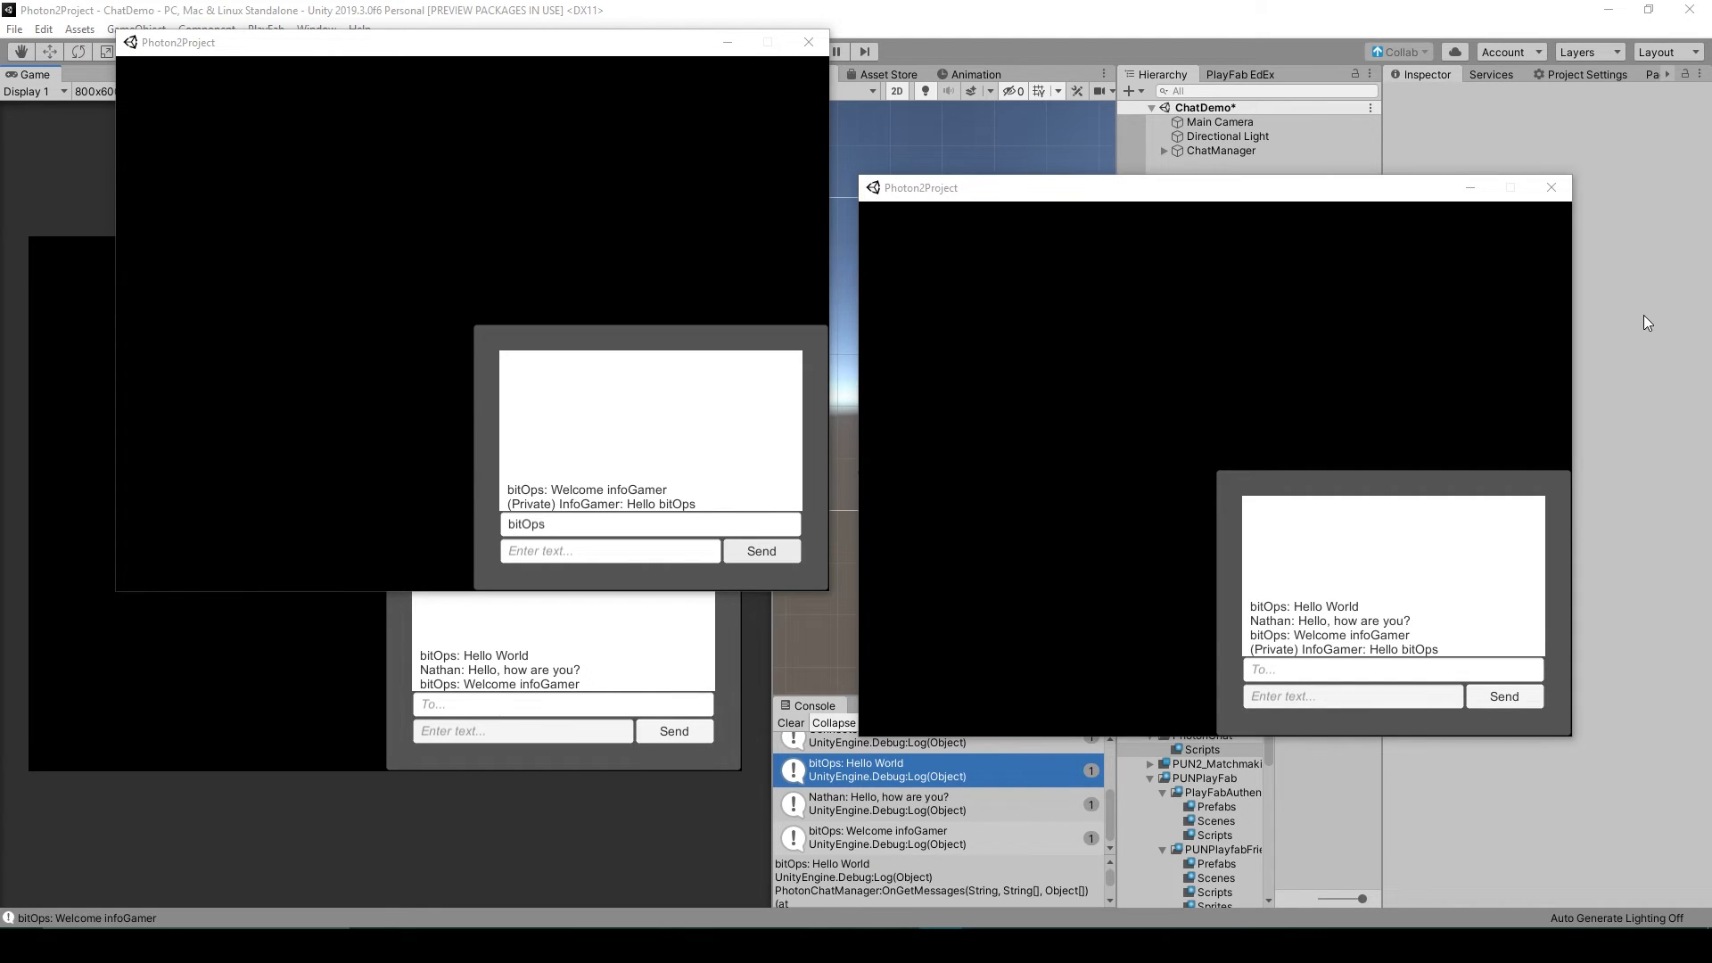
{"action": "mouse_move", "coordinate": [1630, 233]}
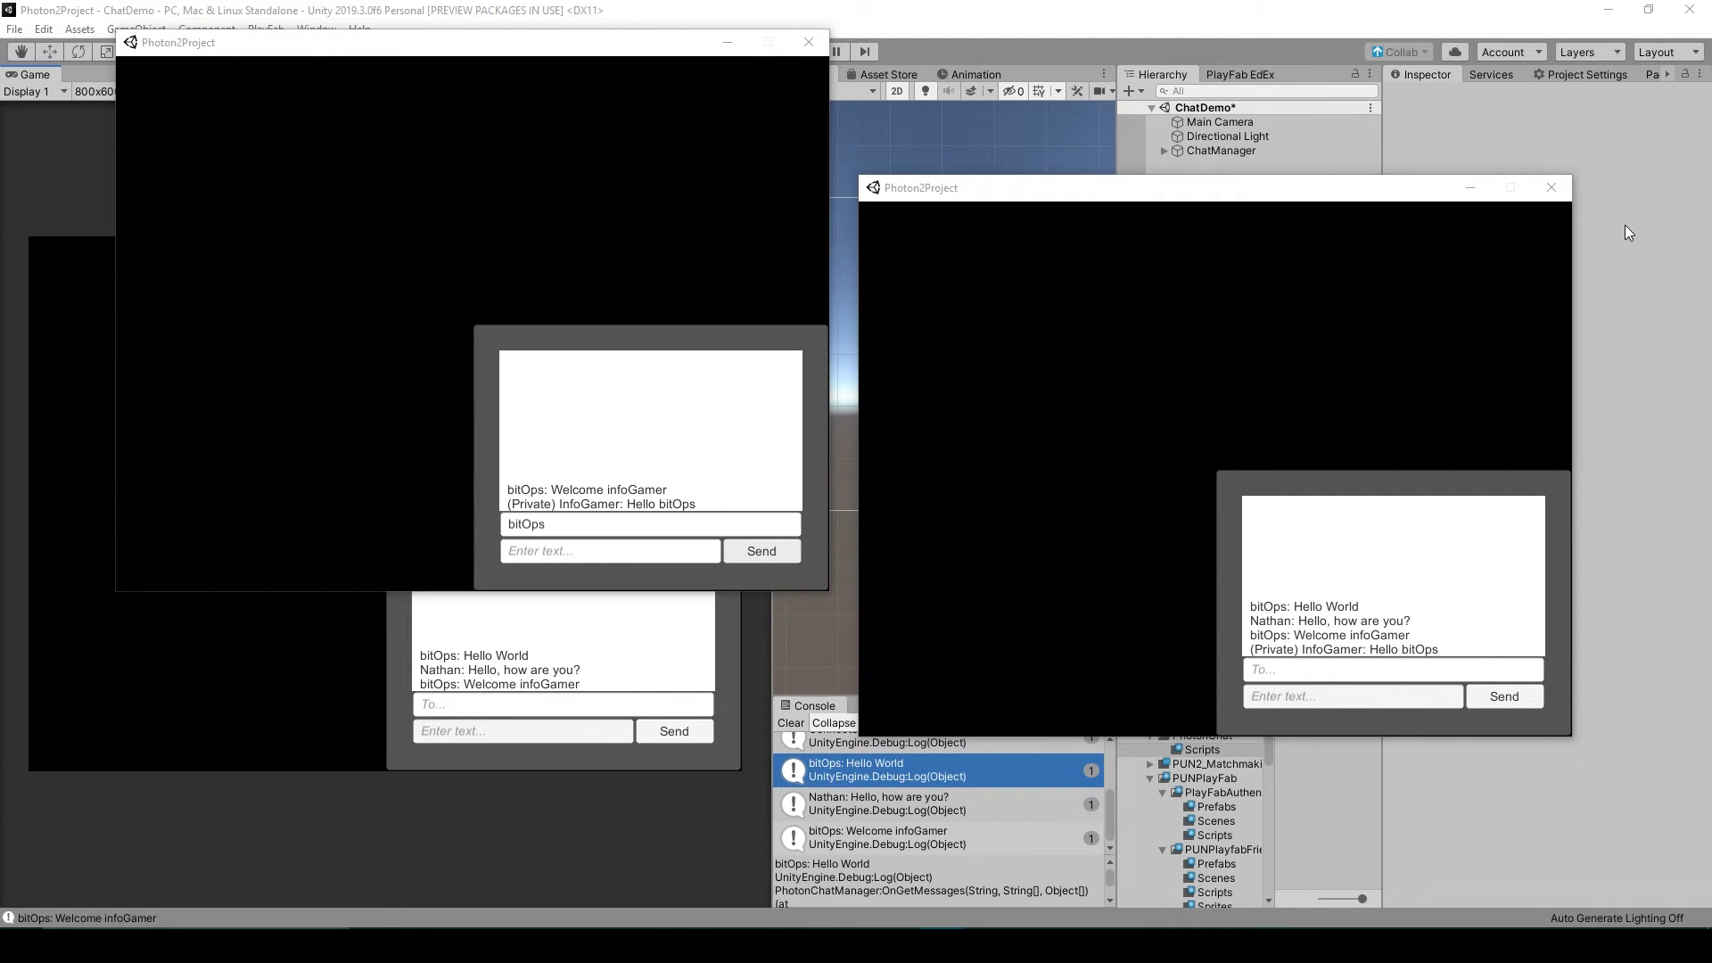